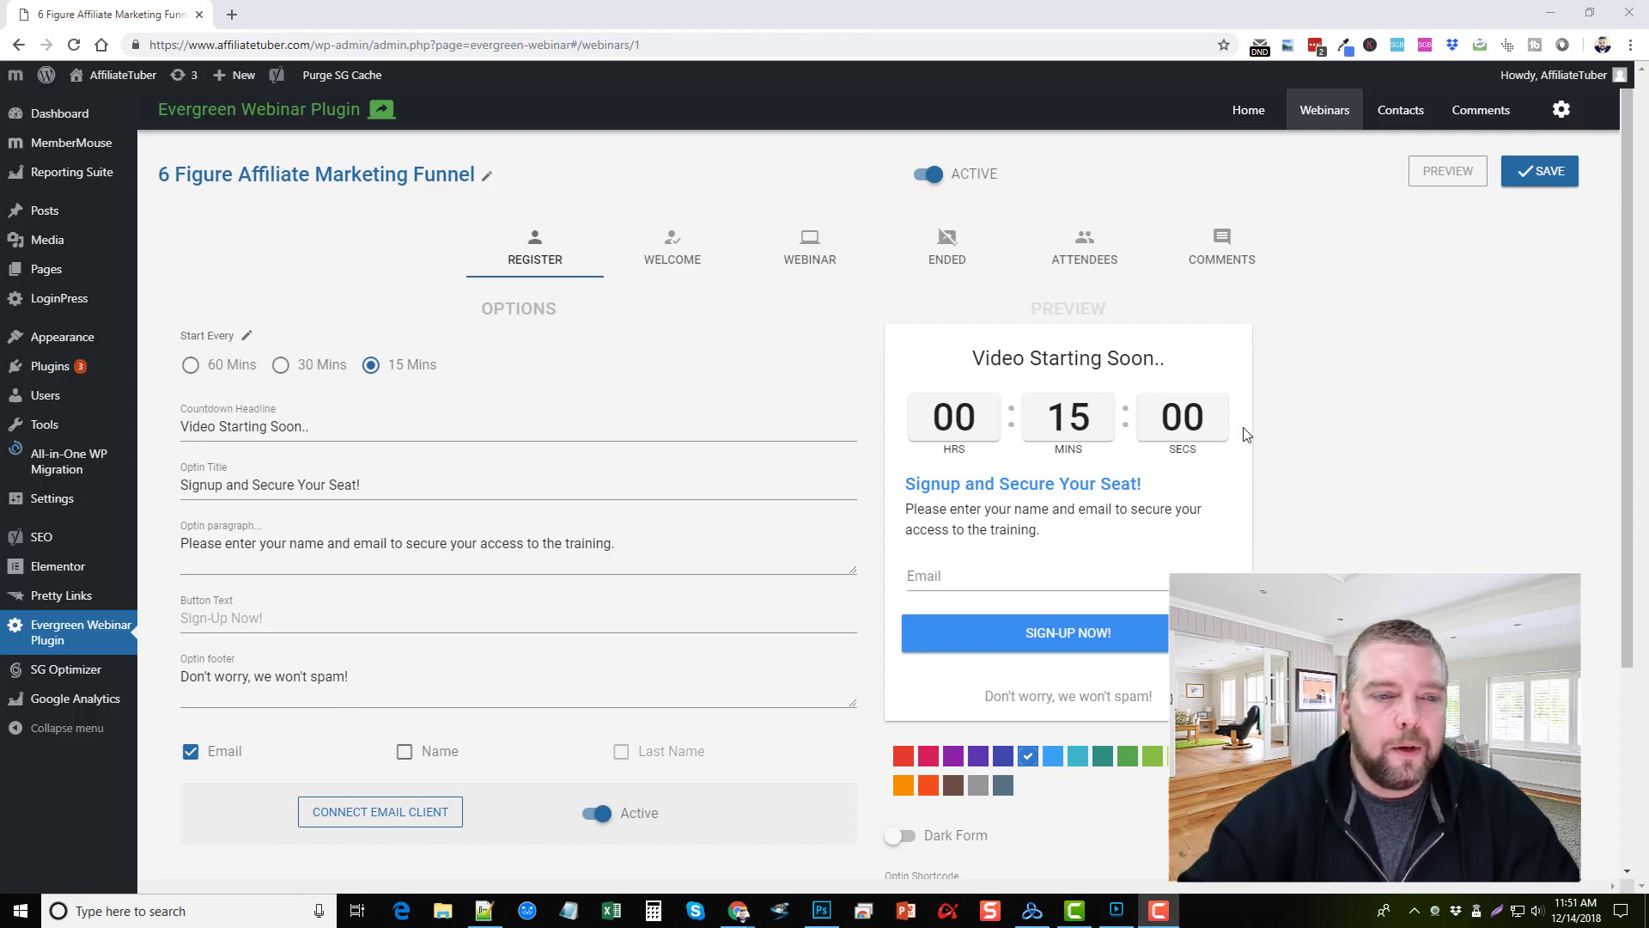
pyautogui.moveTo(585, 387)
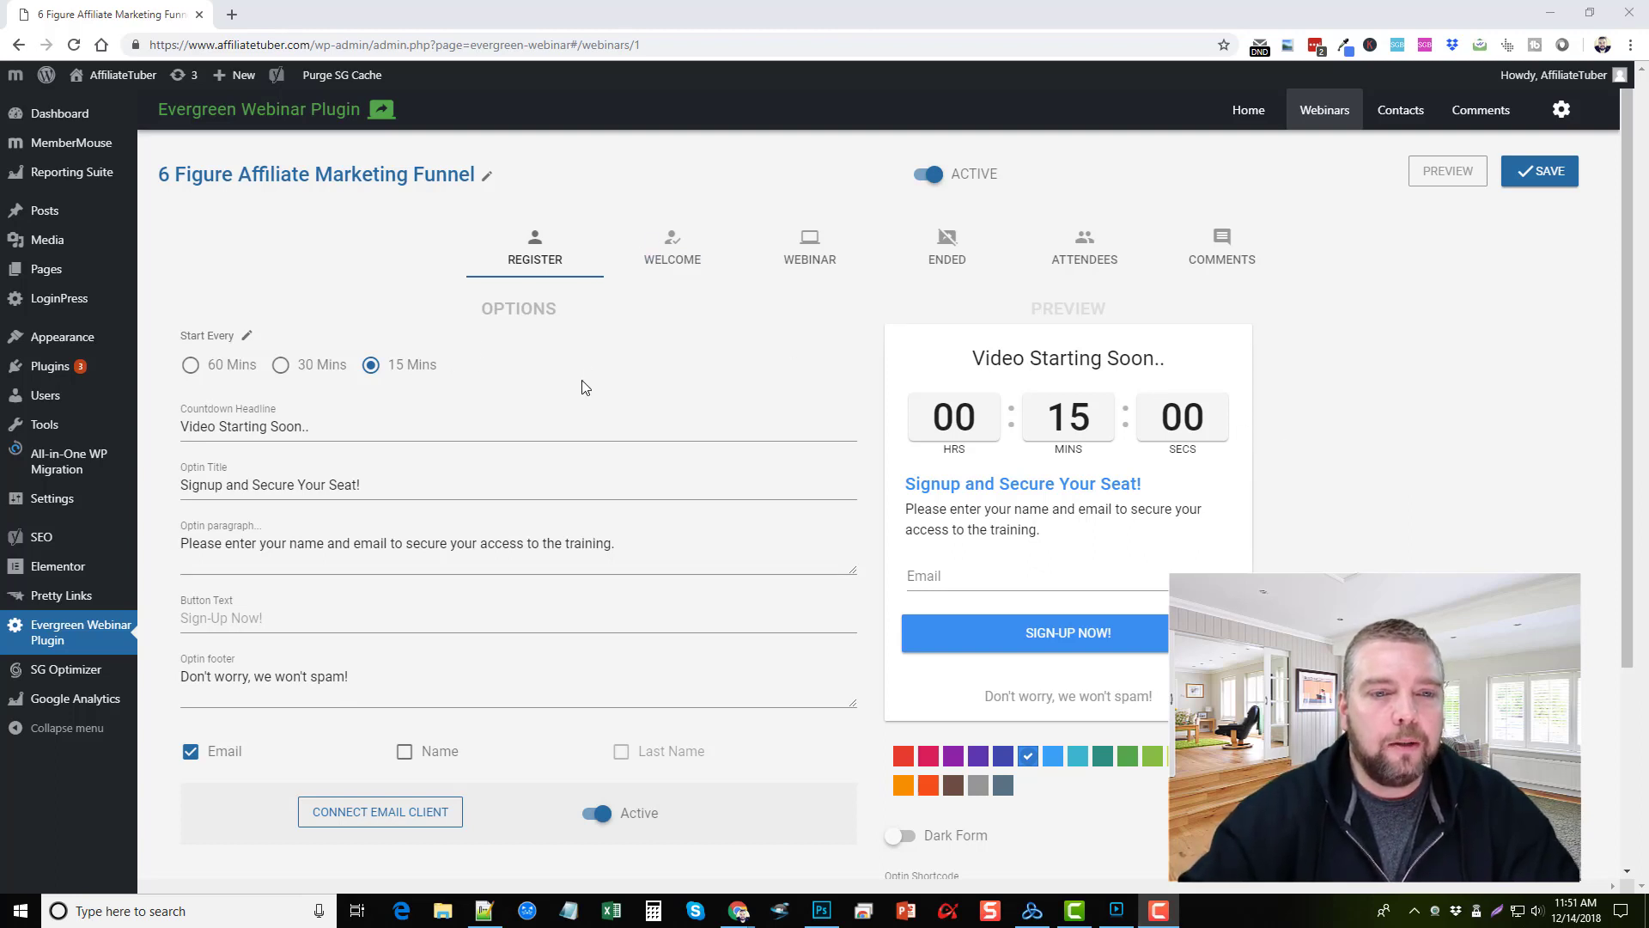
# Switch to a custom start interval, then preview the welcome page with countdown and video
pyautogui.scroll(-3)
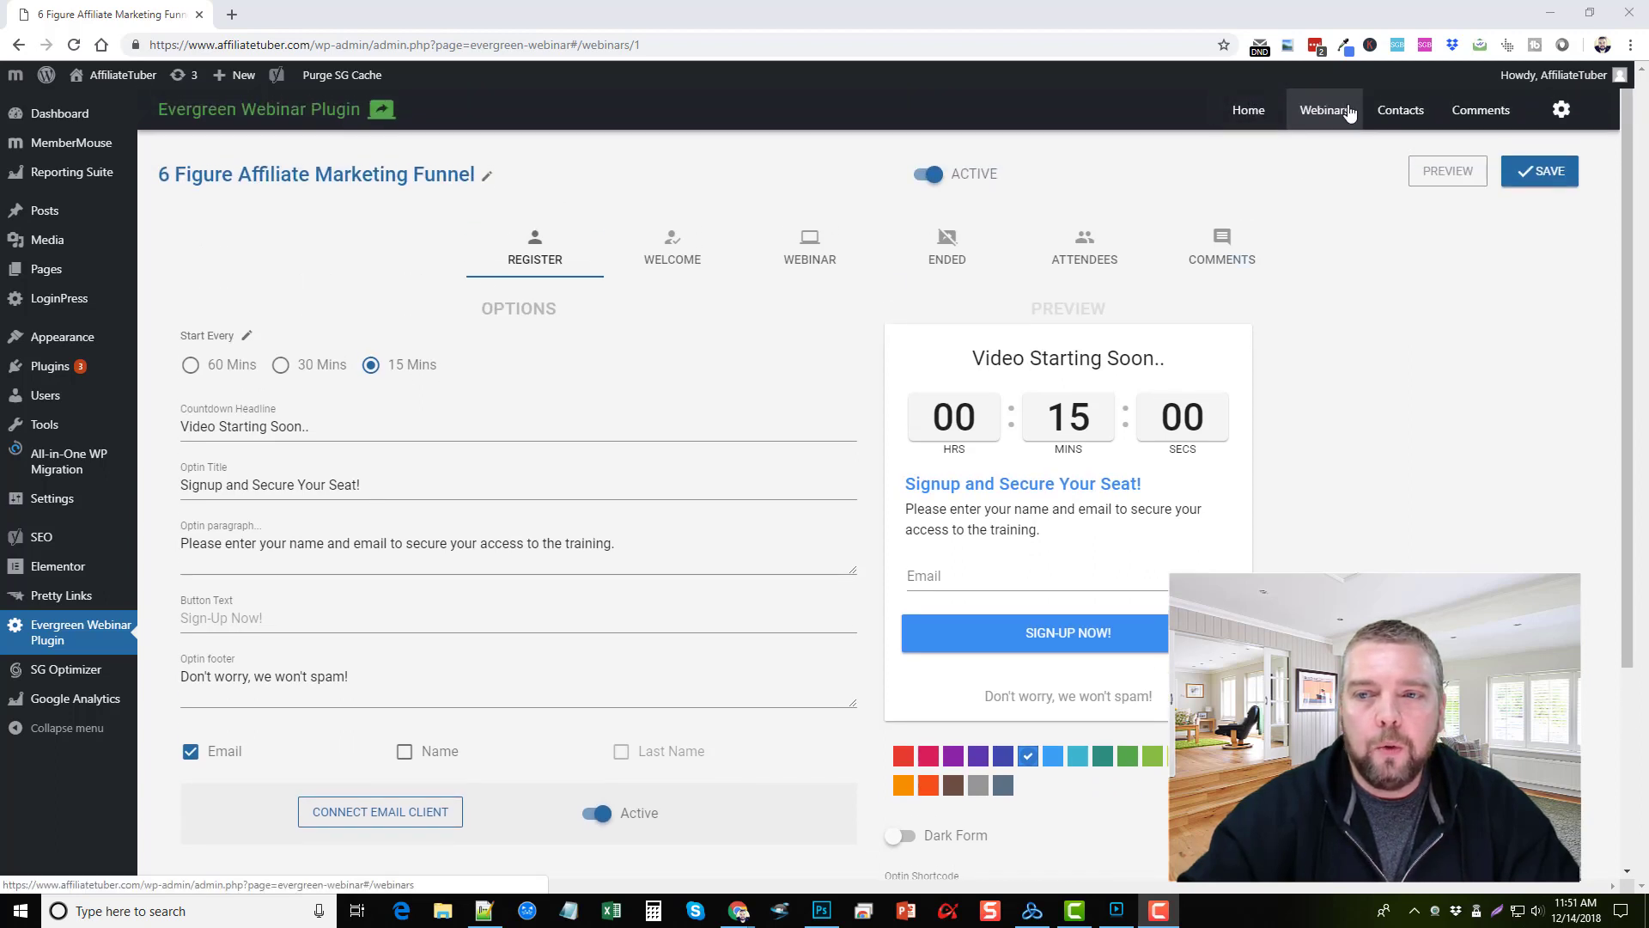
pyautogui.moveTo(652, 380)
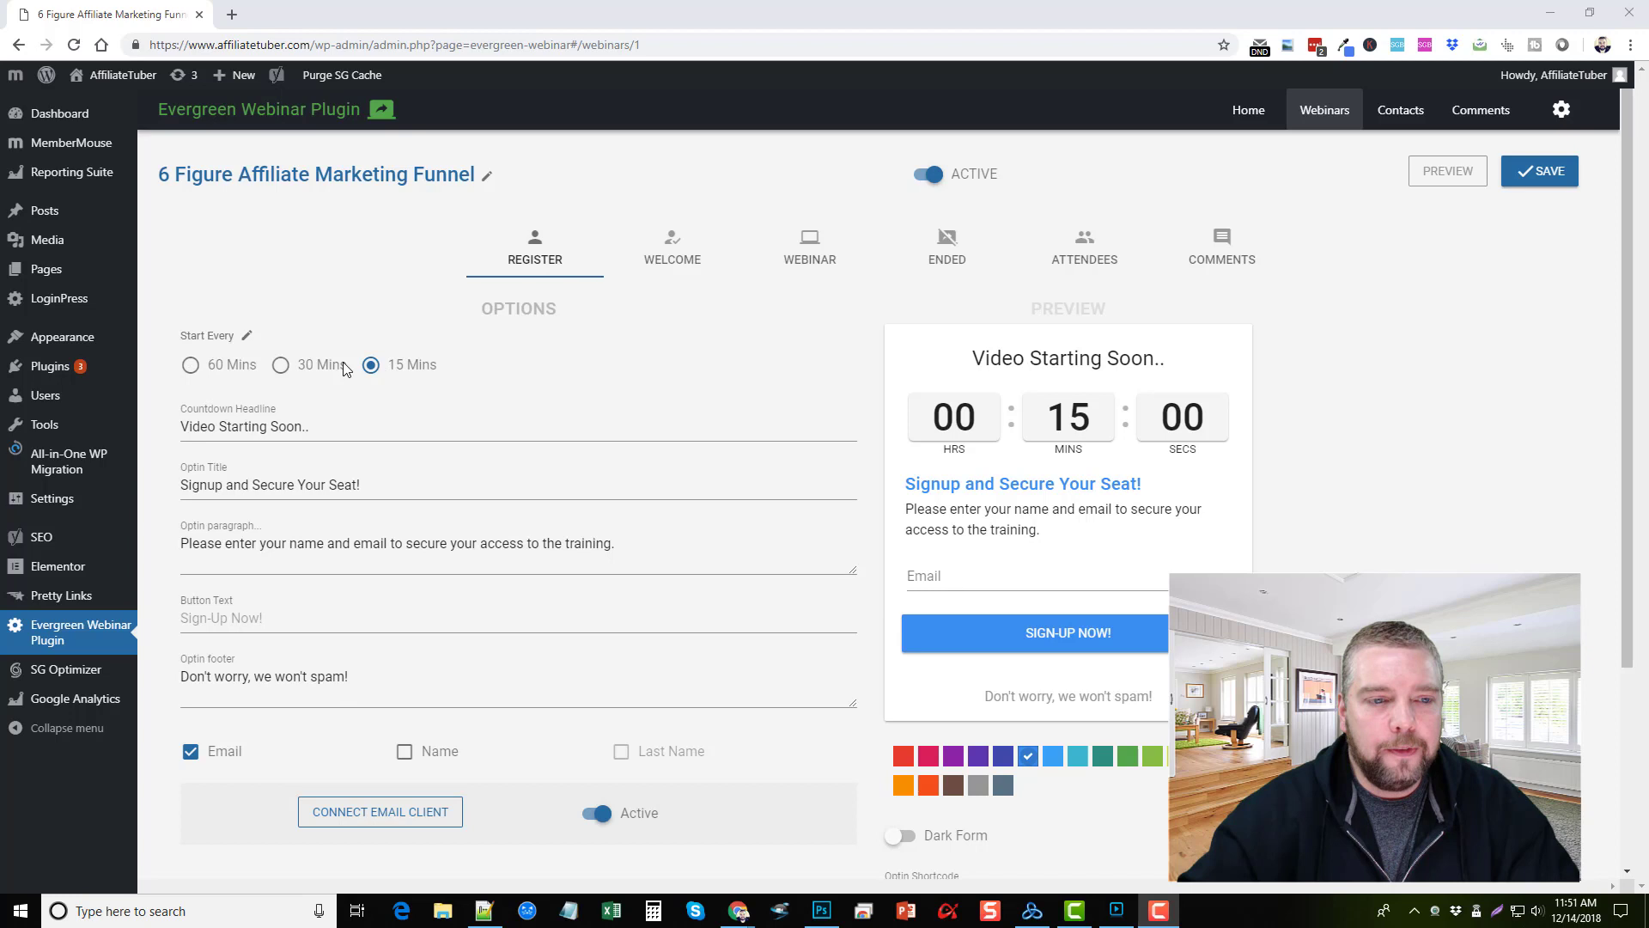
pyautogui.moveTo(239, 365)
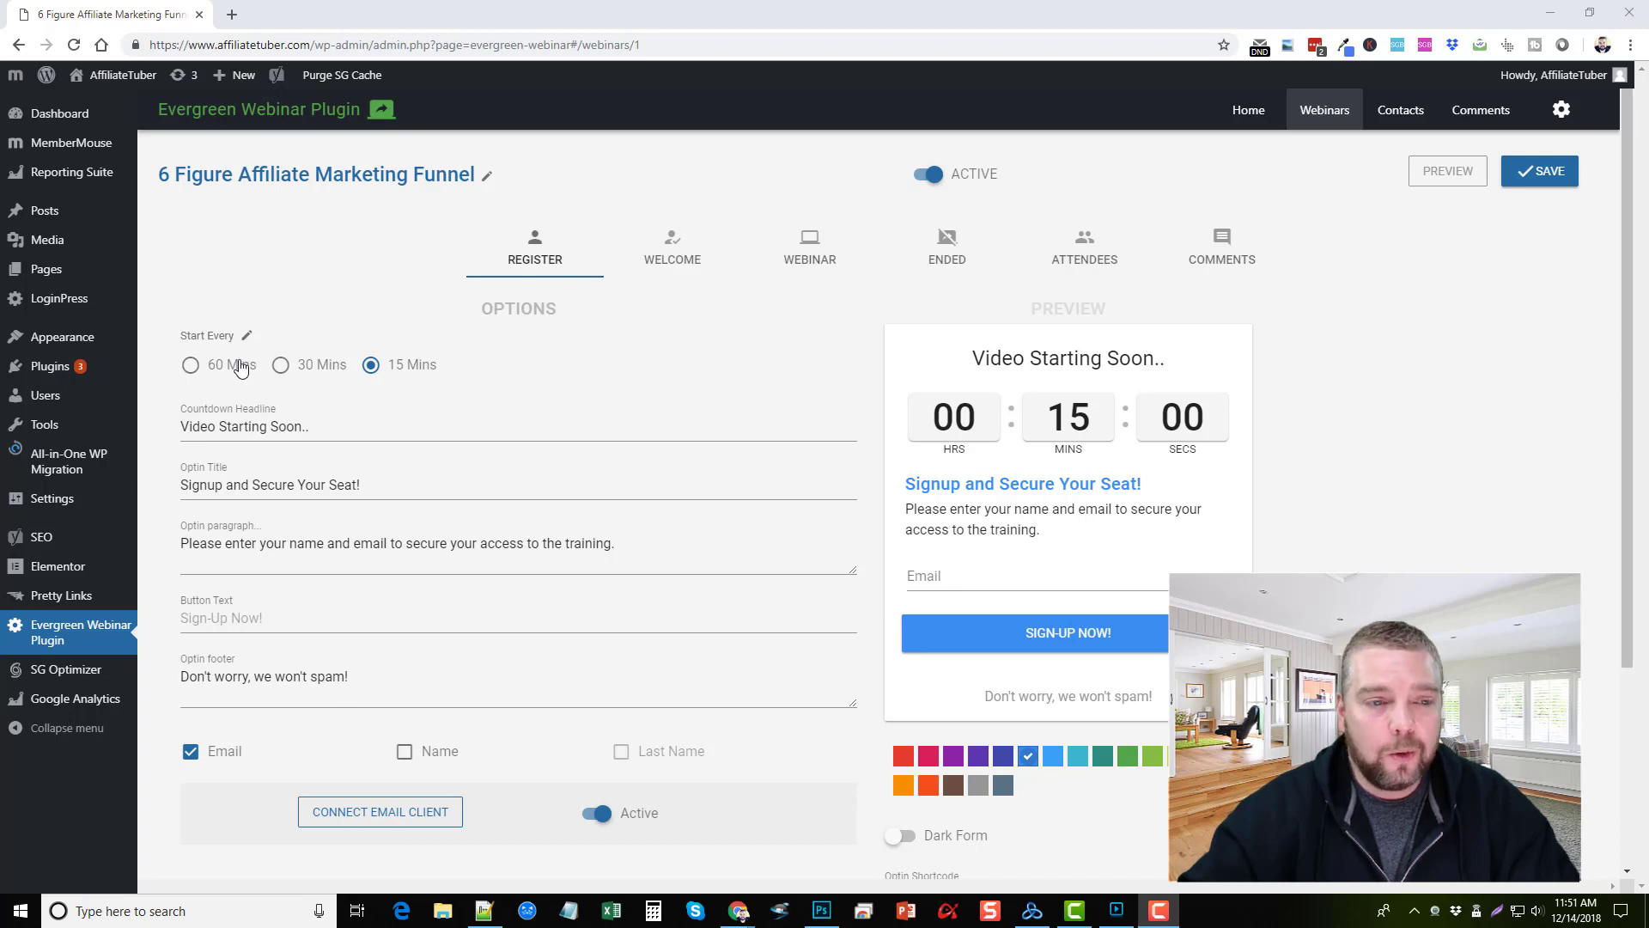
pyautogui.click(248, 335)
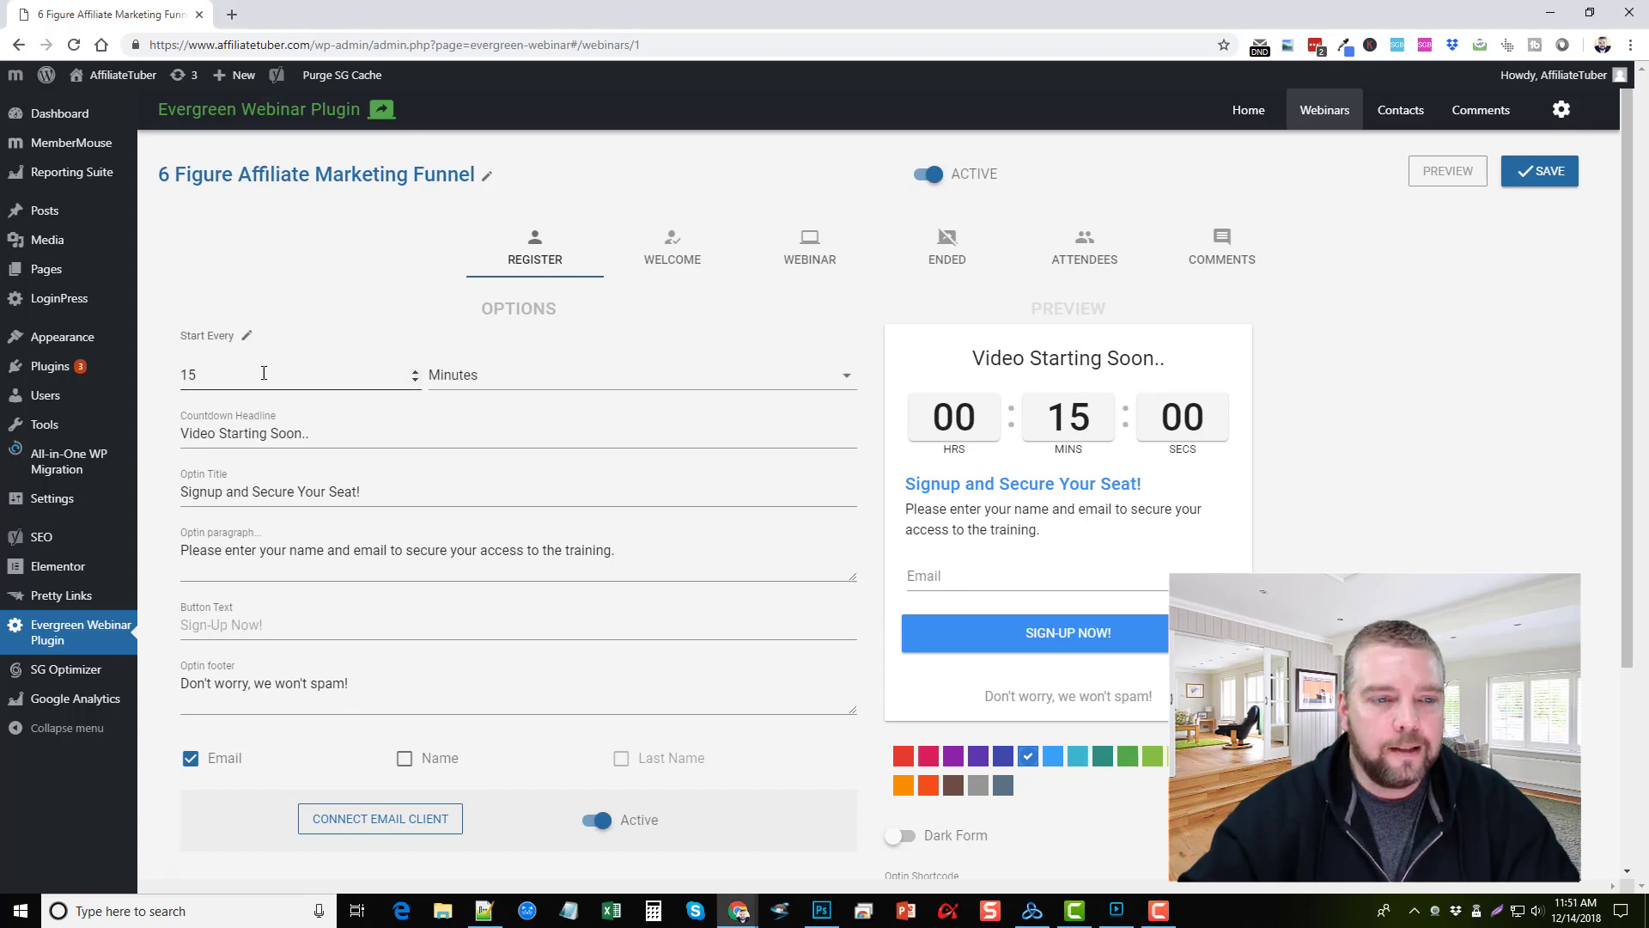
pyautogui.click(642, 375)
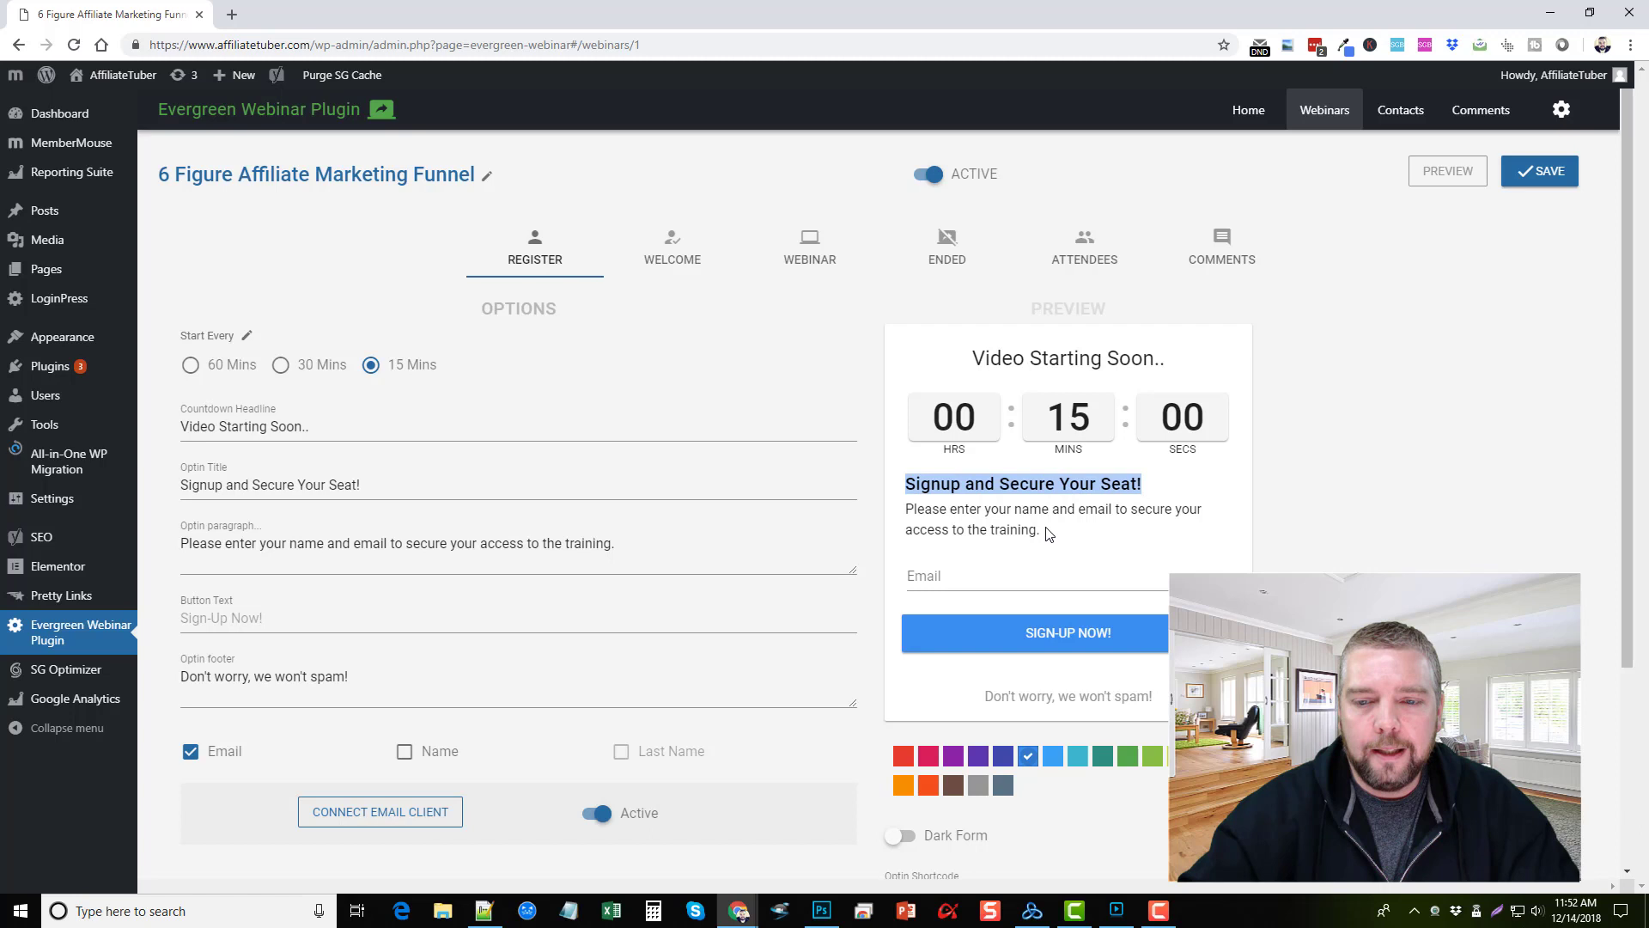
pyautogui.scroll(-3)
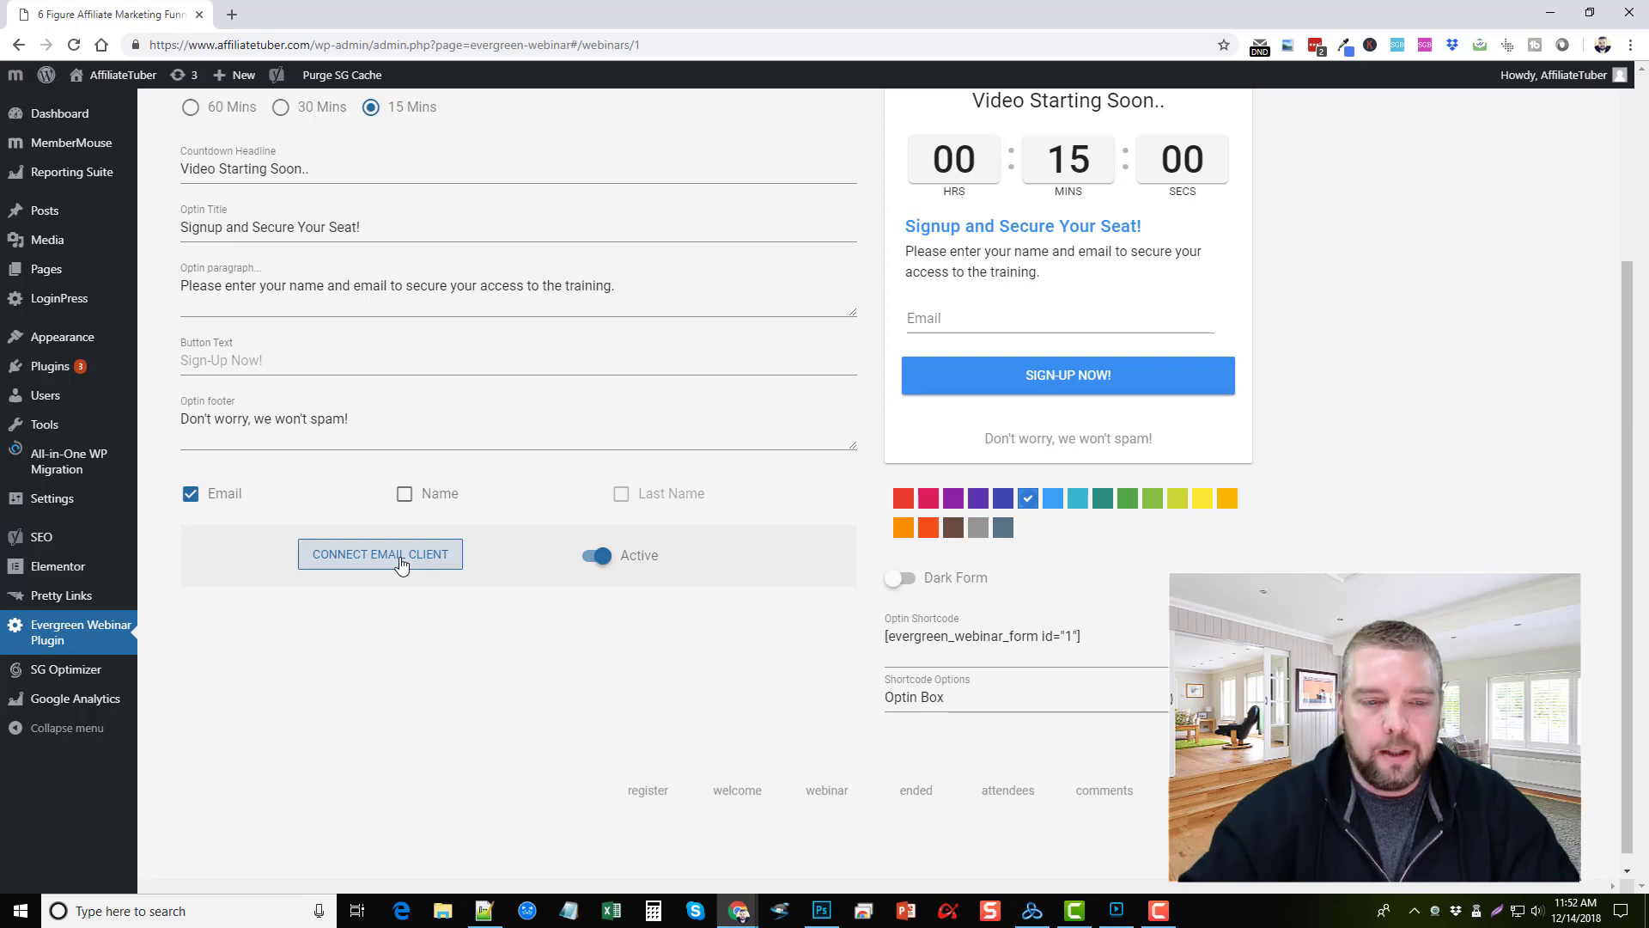
pyautogui.click(1057, 318)
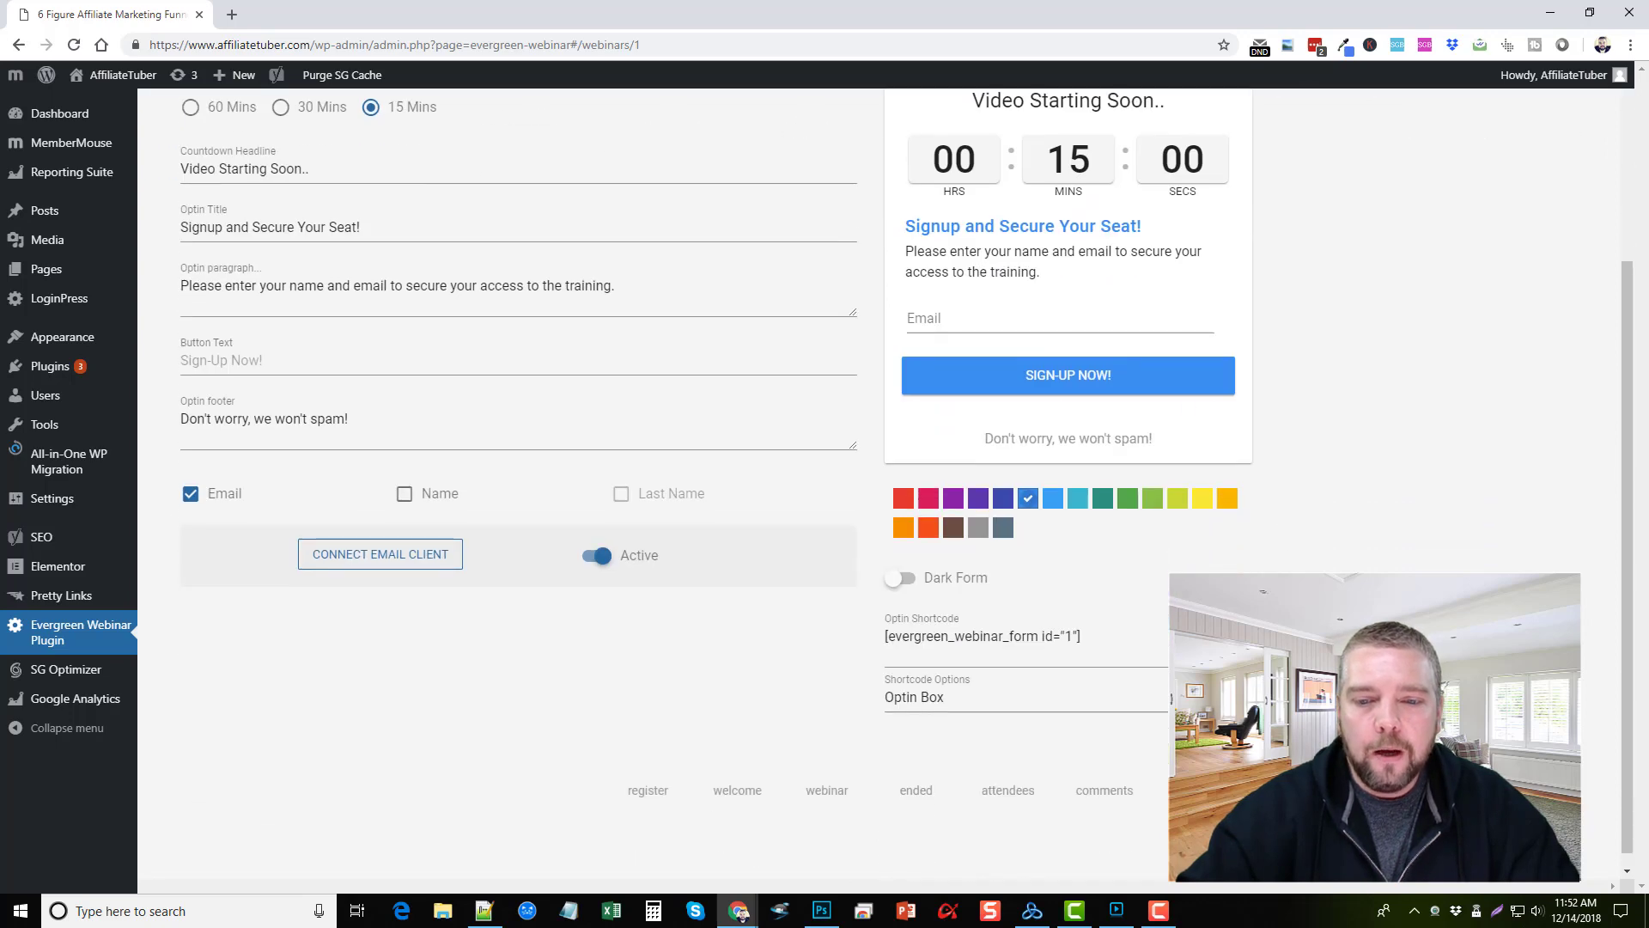
pyautogui.tripleClick(981, 636)
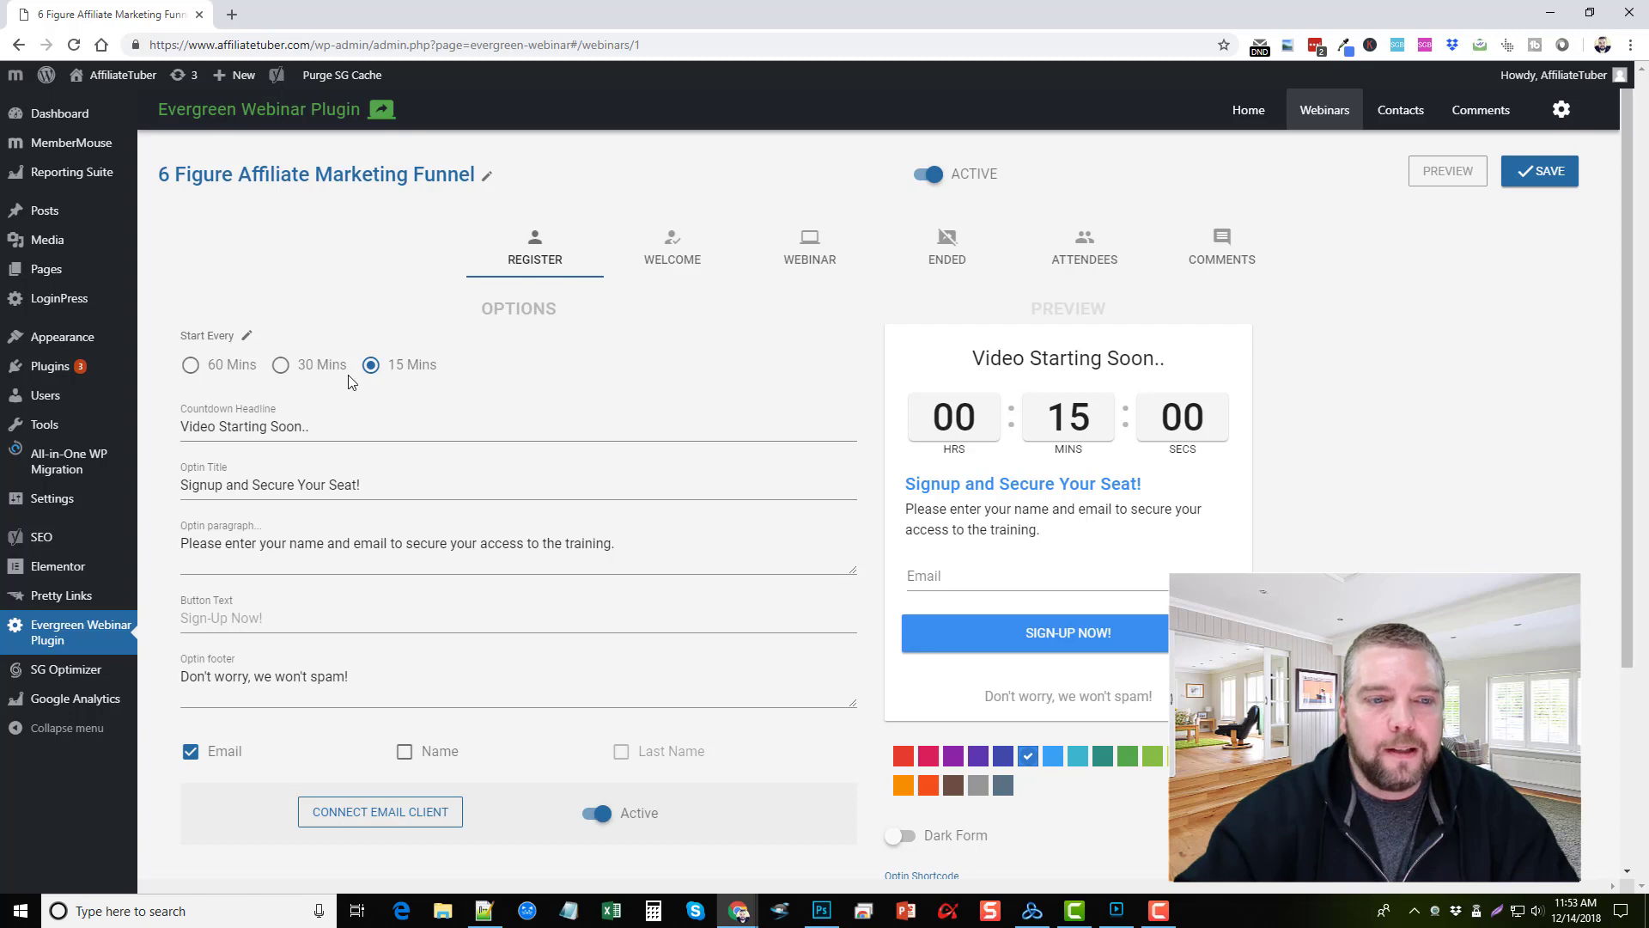
pyautogui.moveTo(545, 375)
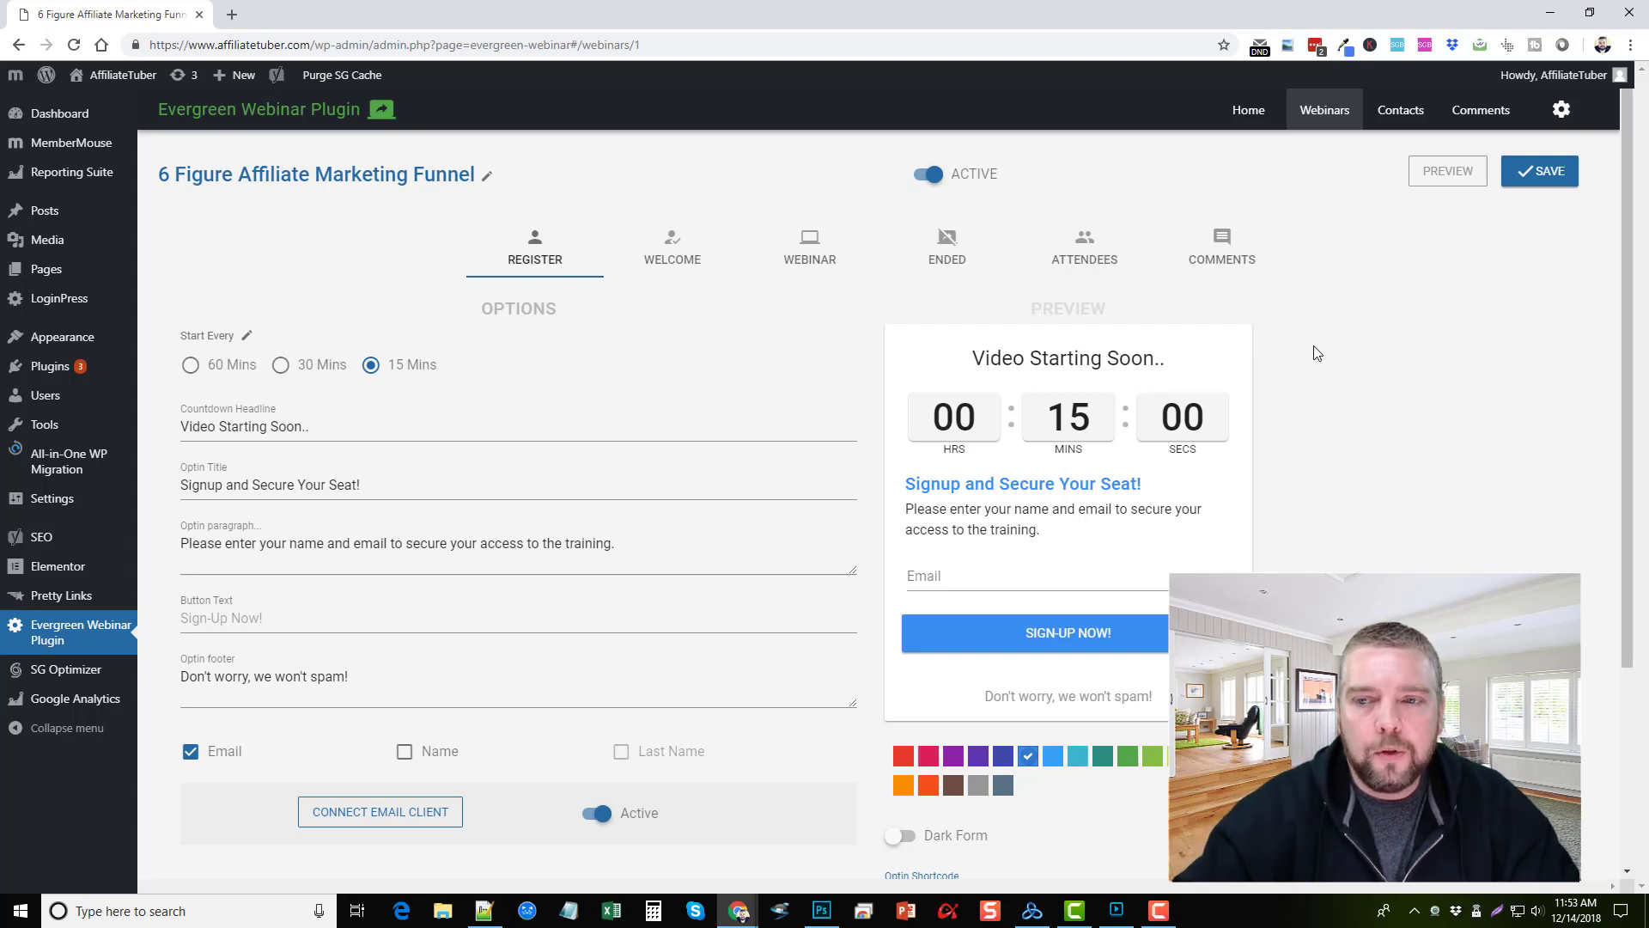
pyautogui.moveTo(1345, 361)
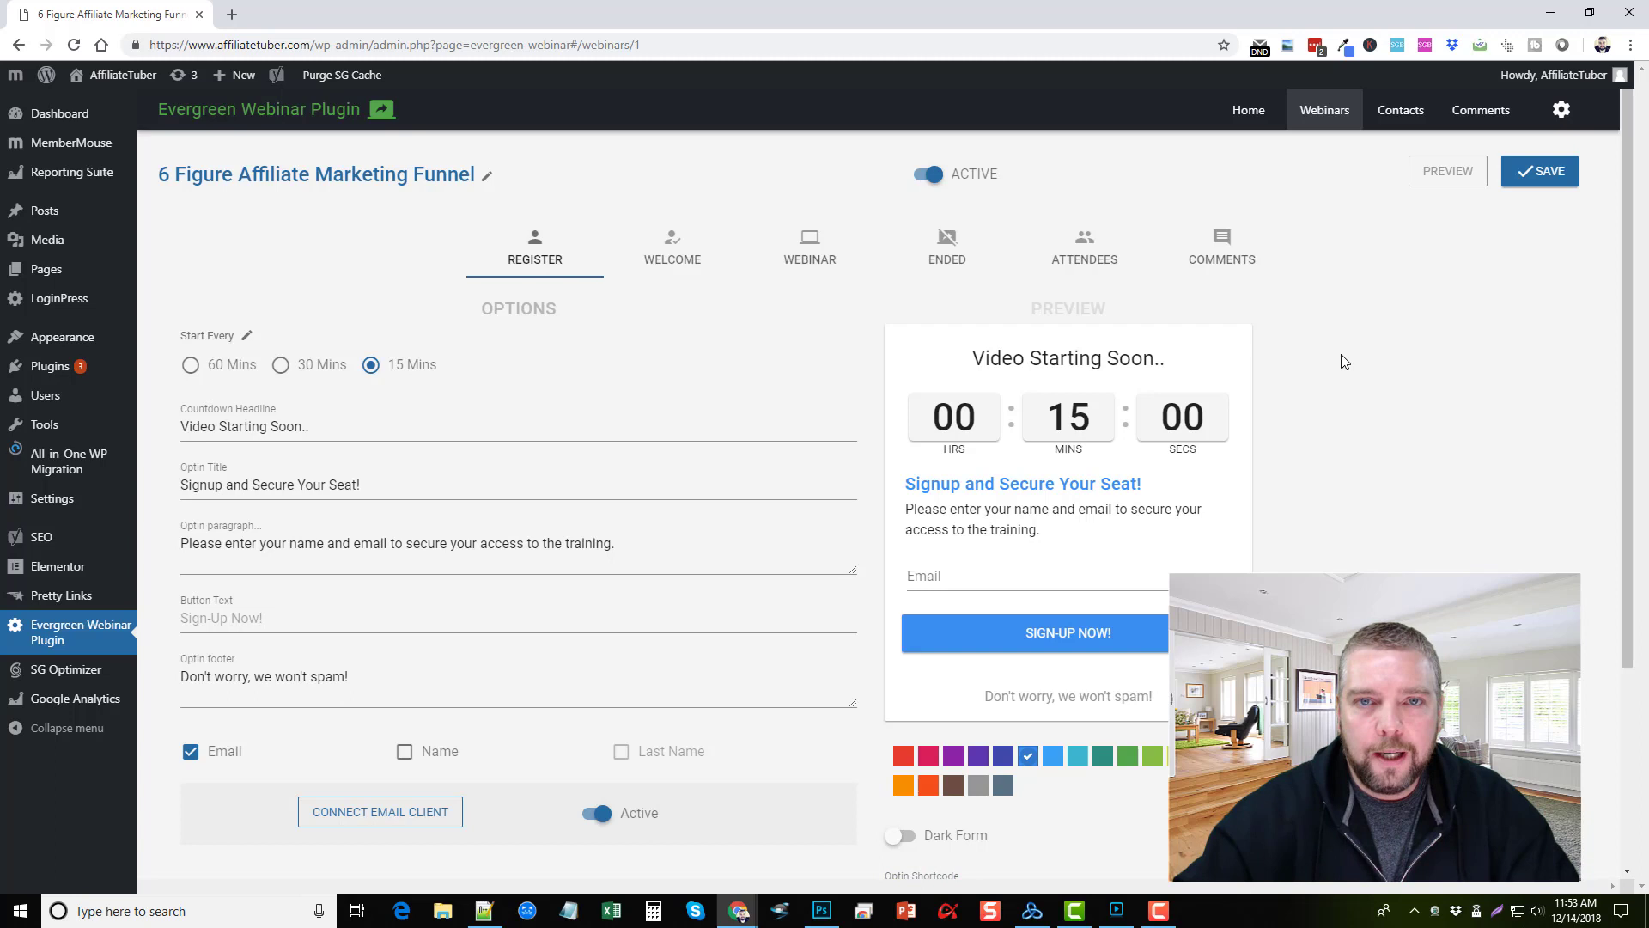
pyautogui.moveTo(1358, 411)
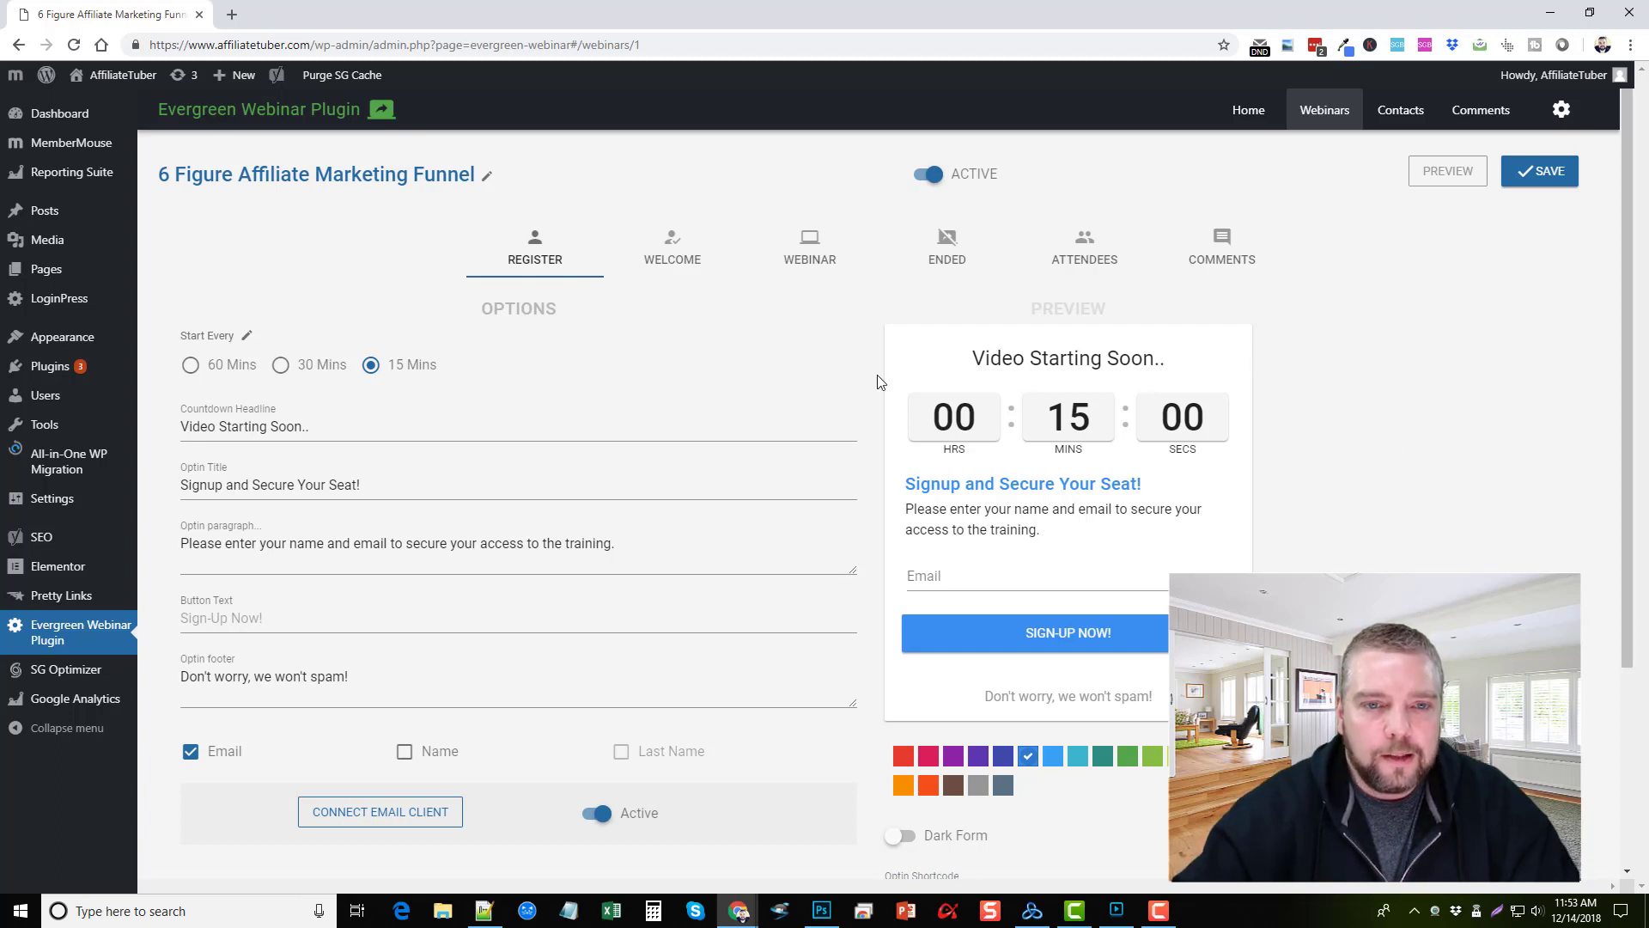
pyautogui.click(671, 244)
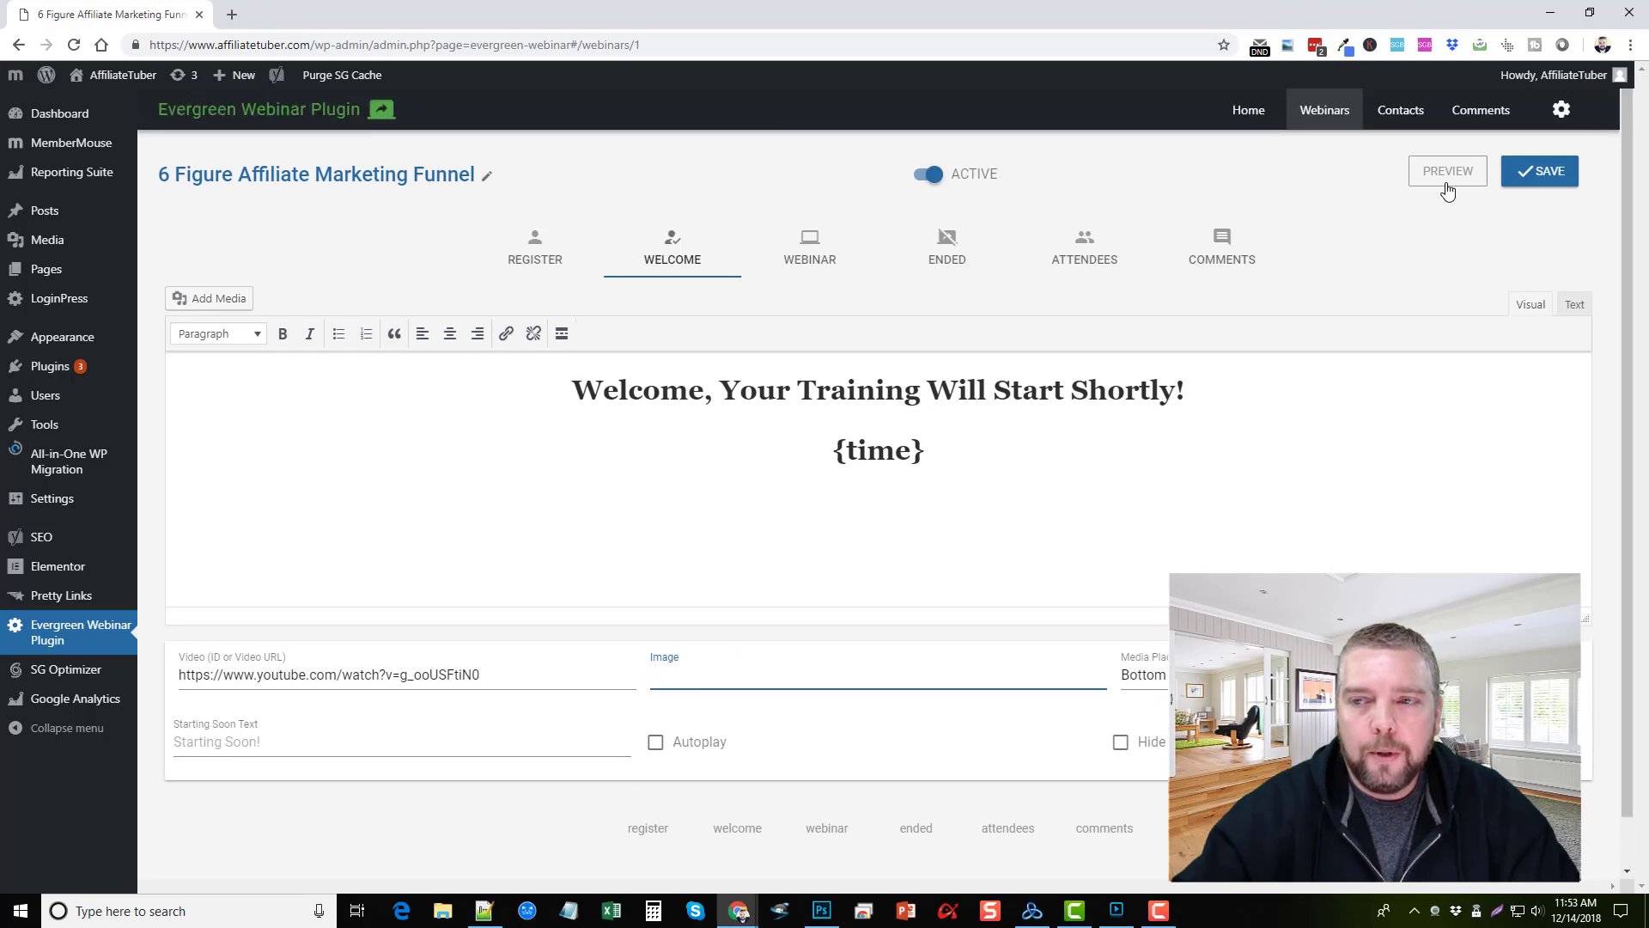
pyautogui.click(1448, 170)
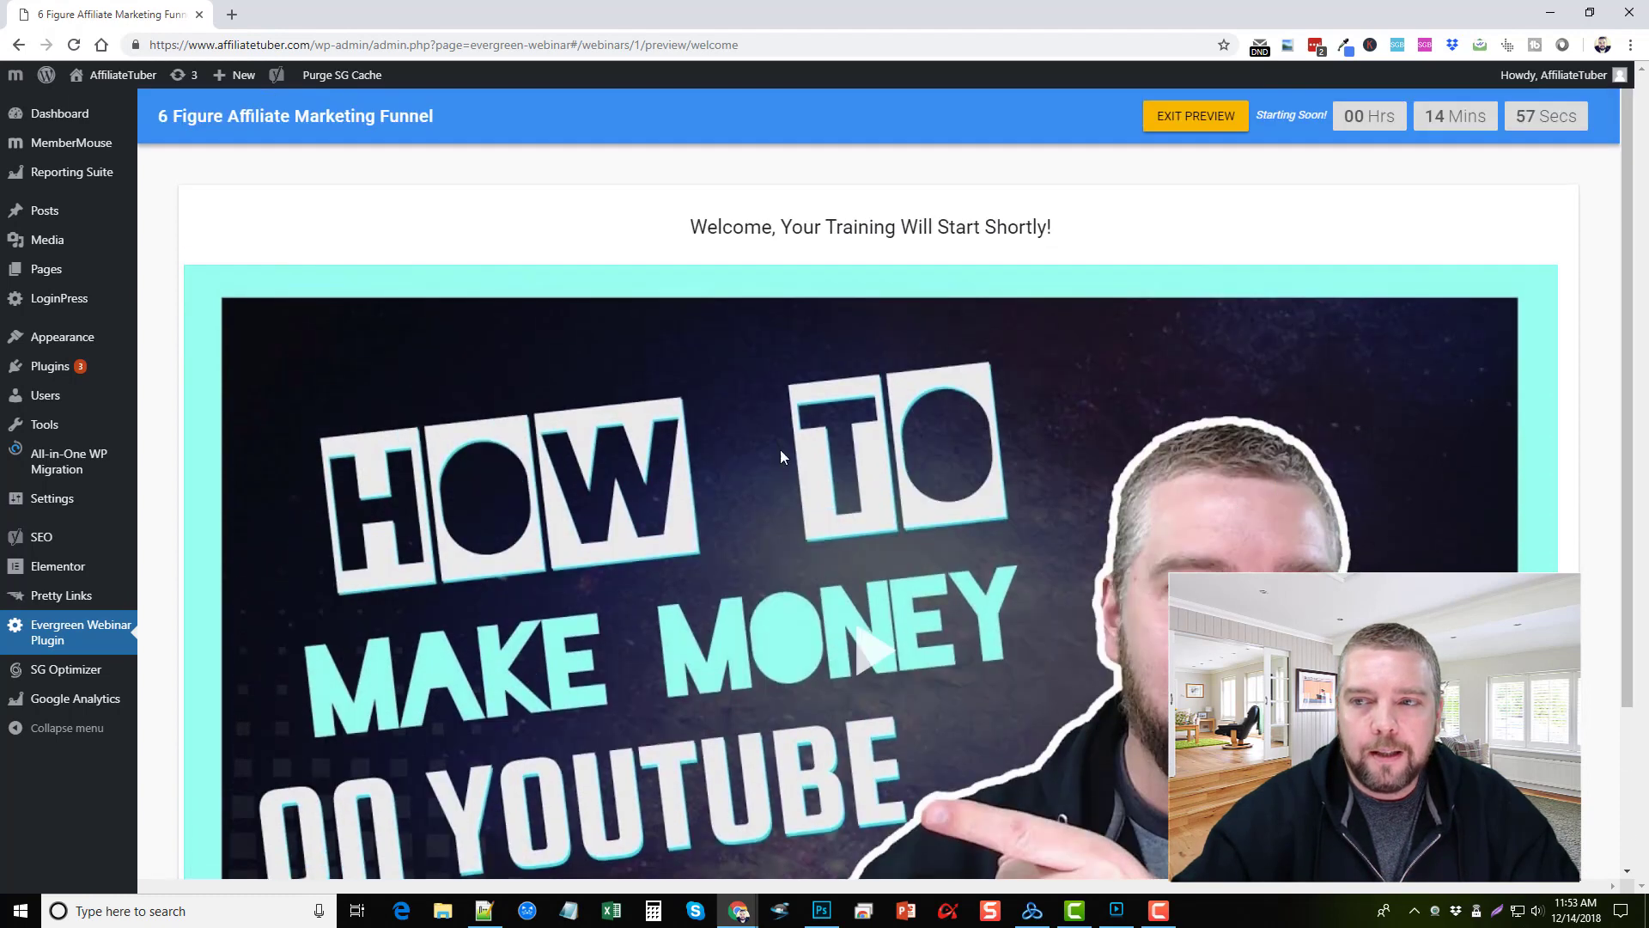
pyautogui.moveTo(1049, 205)
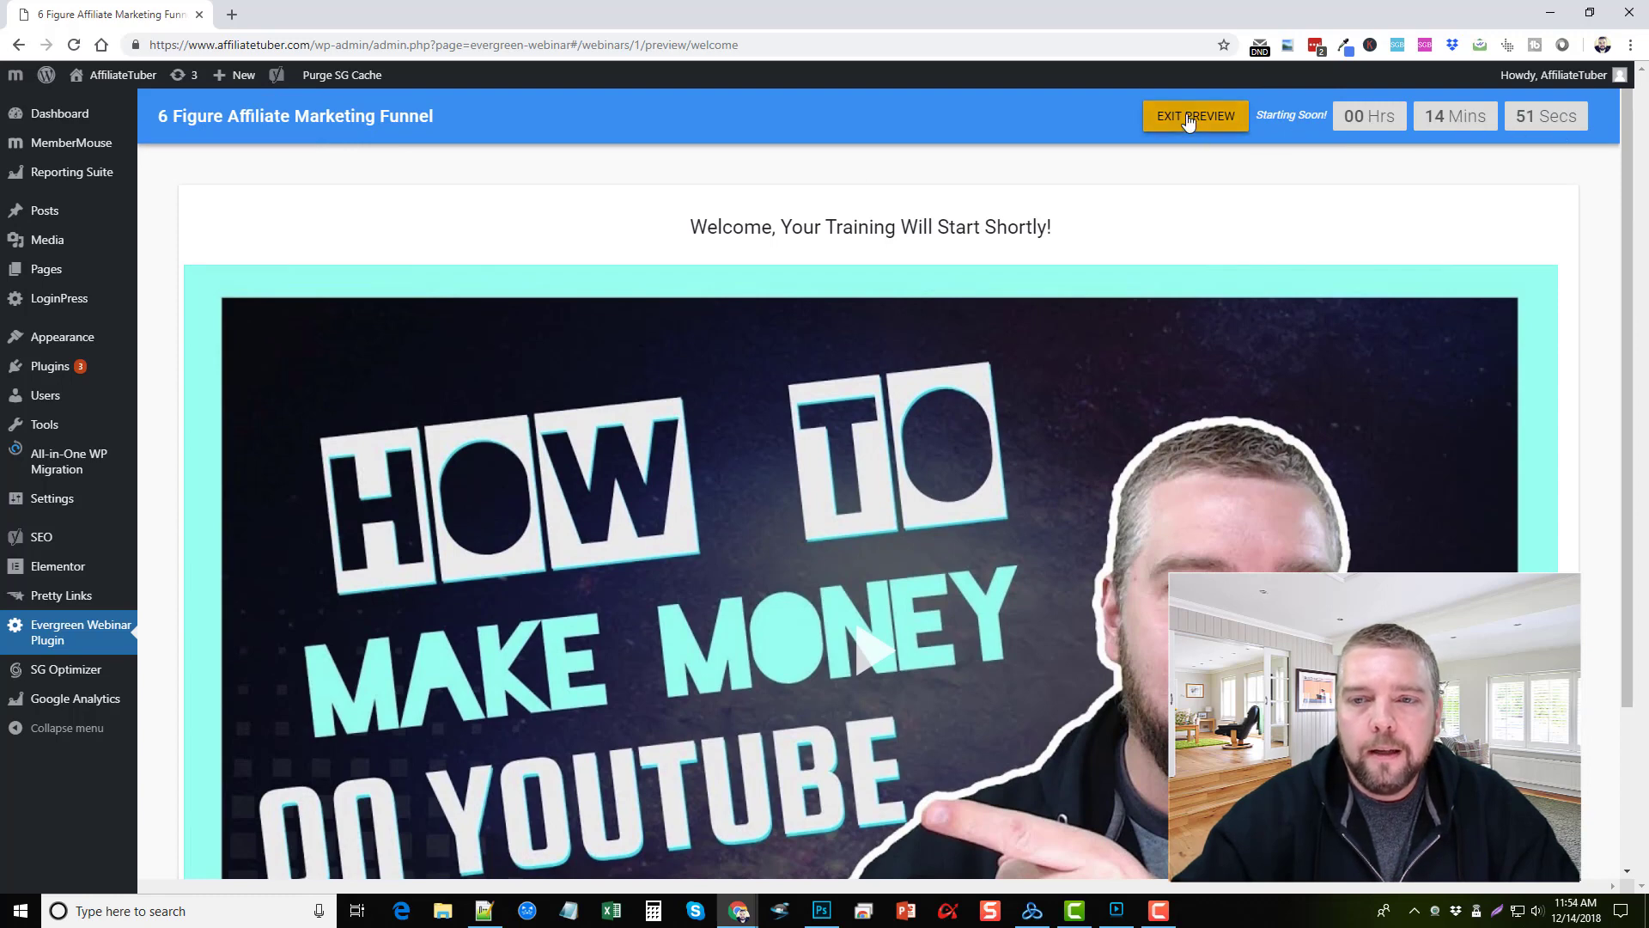
# Open the Webinar tab's countdown video settings, preview the live webinar page, then exit
pyautogui.click(1194, 116)
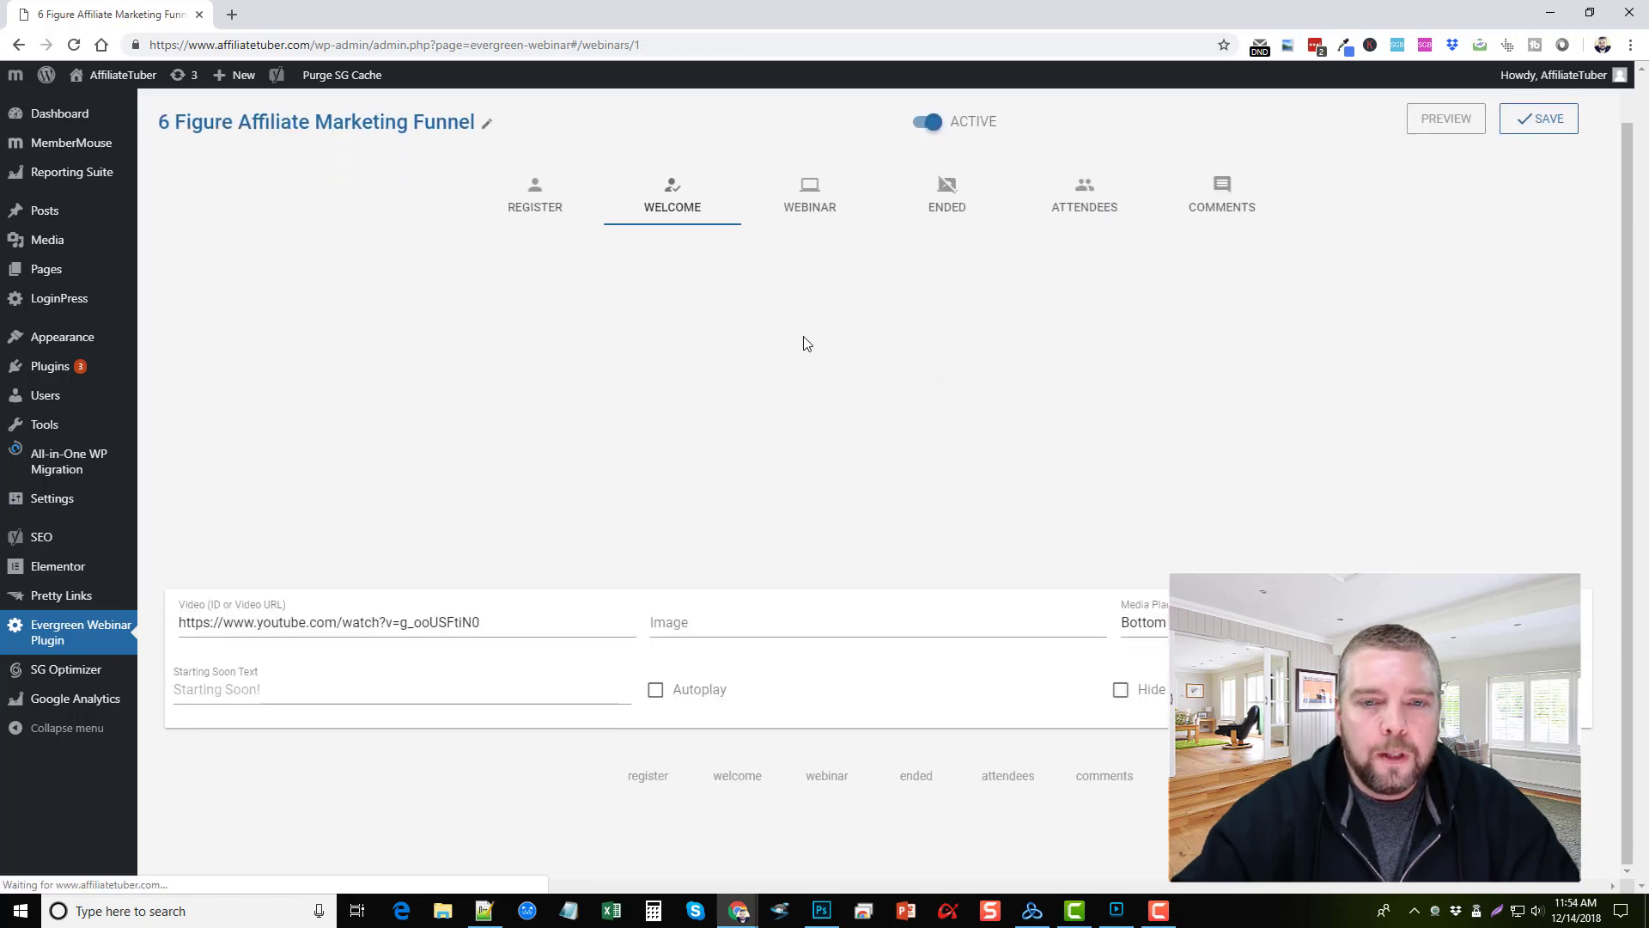
pyautogui.click(810, 195)
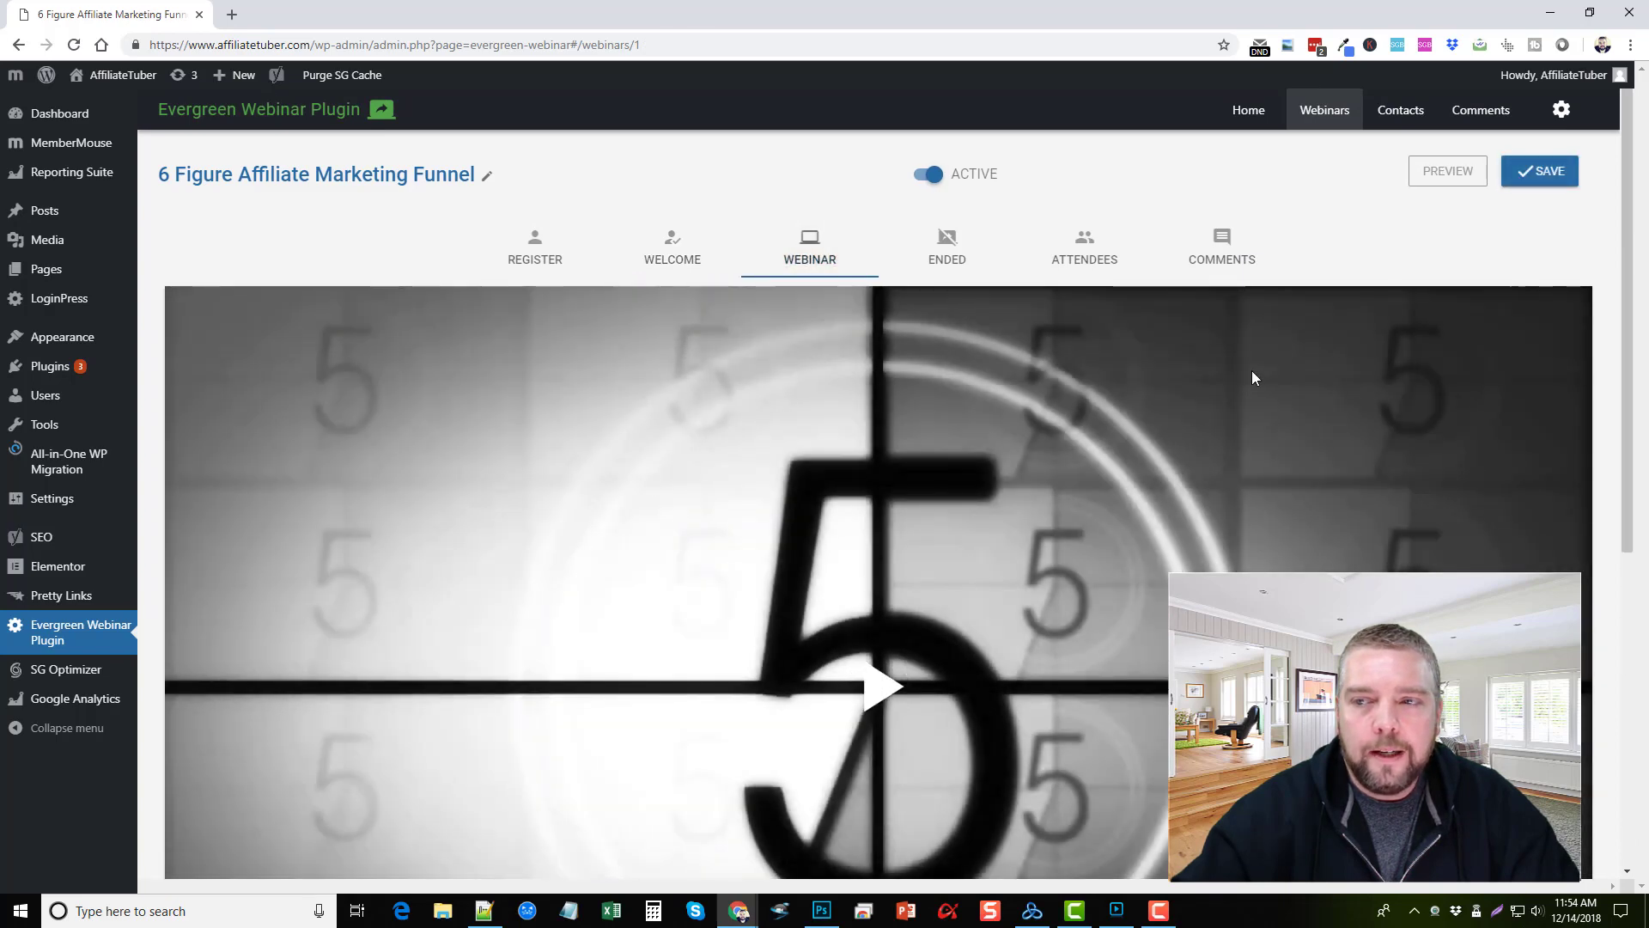
pyautogui.scroll(-3)
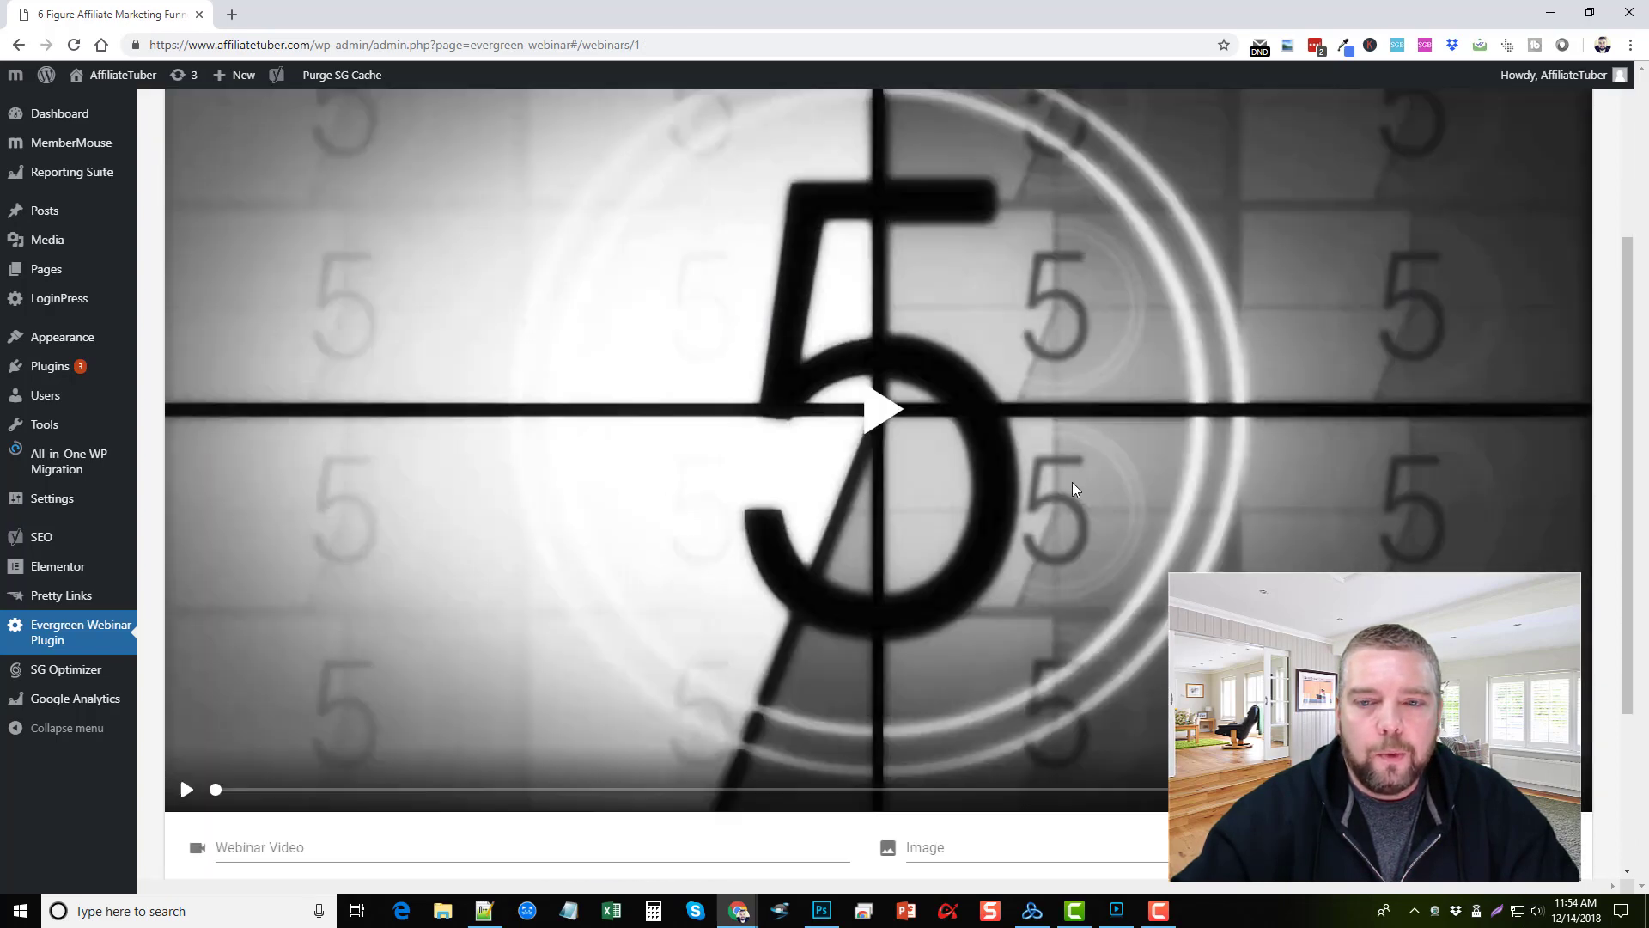
pyautogui.scroll(-3)
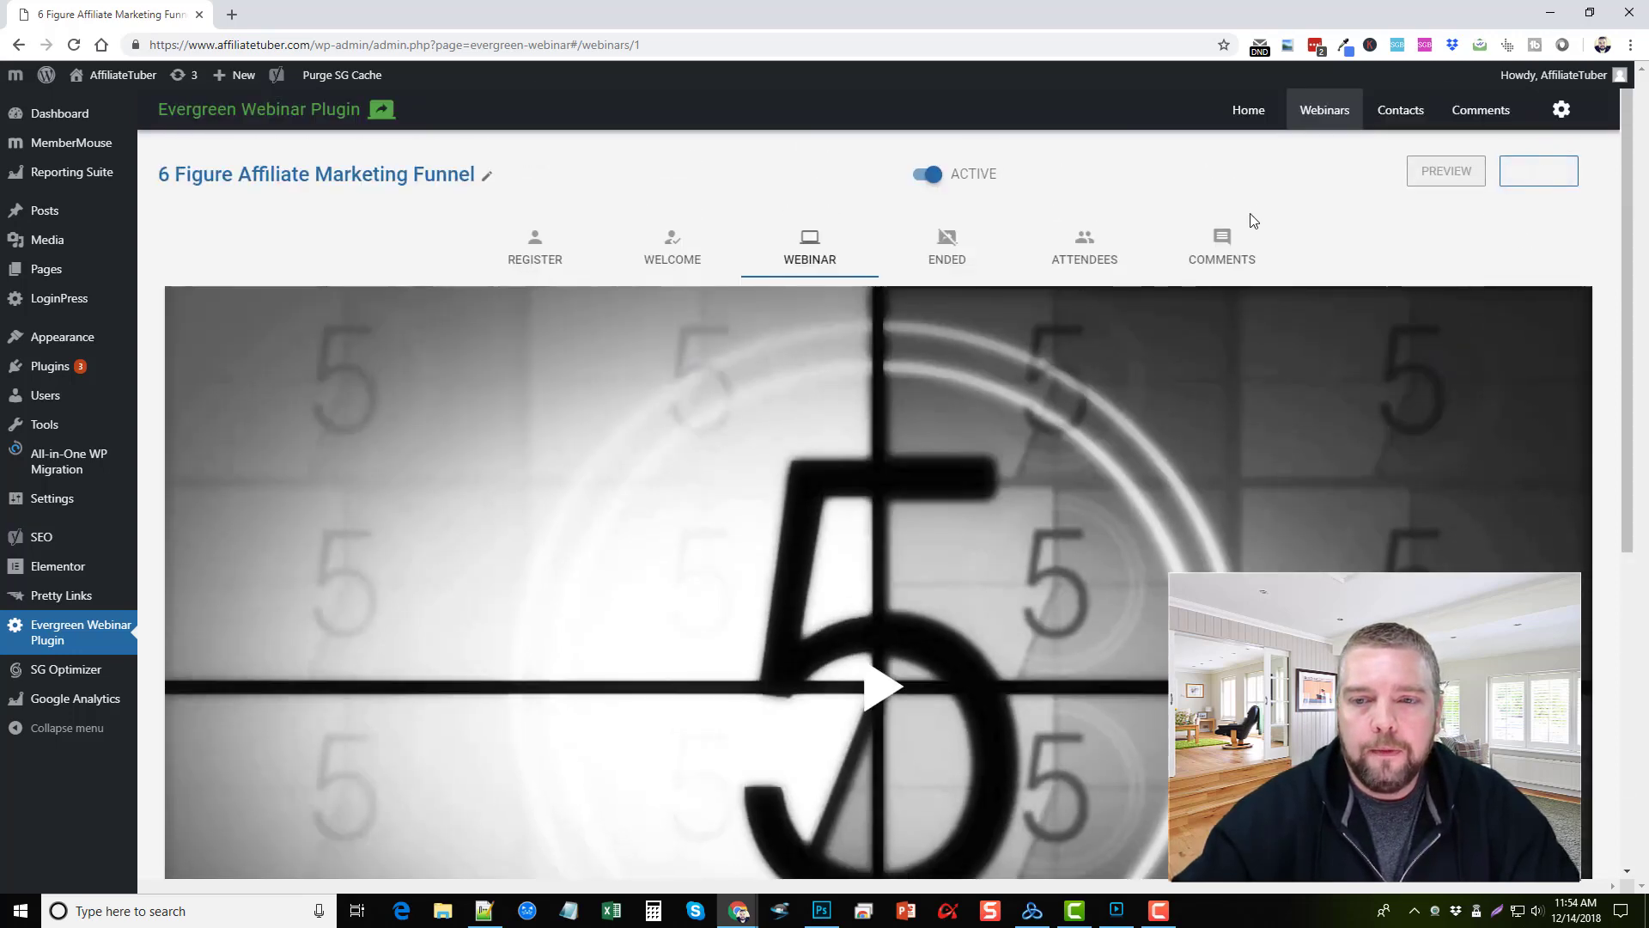
pyautogui.click(1445, 170)
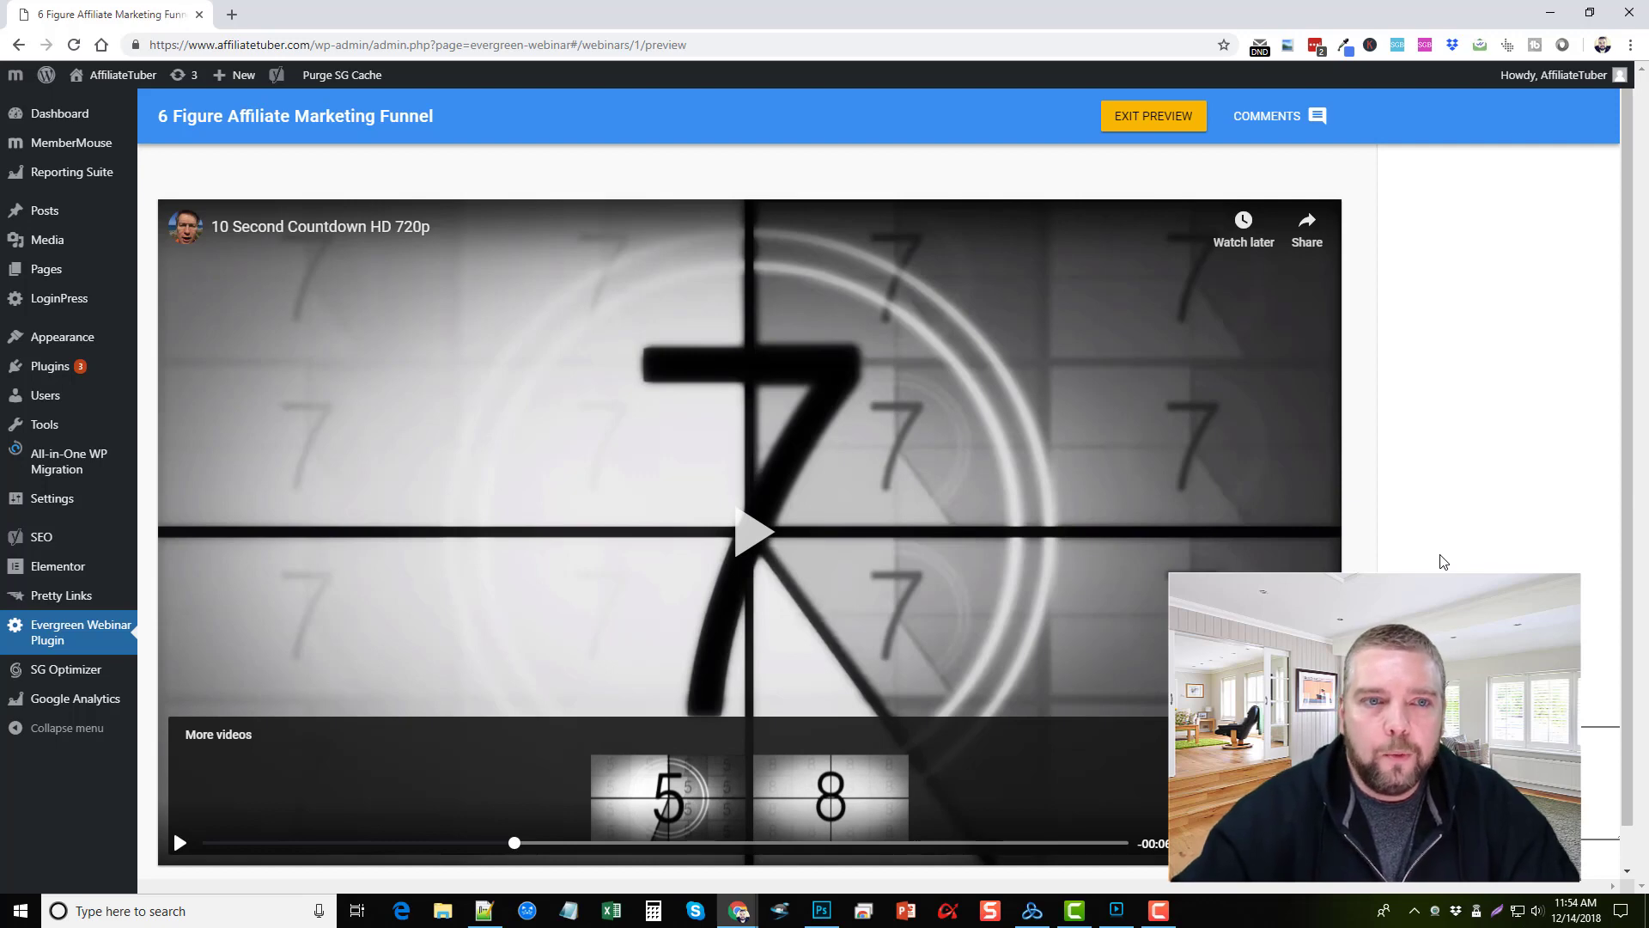
pyautogui.click(1152, 116)
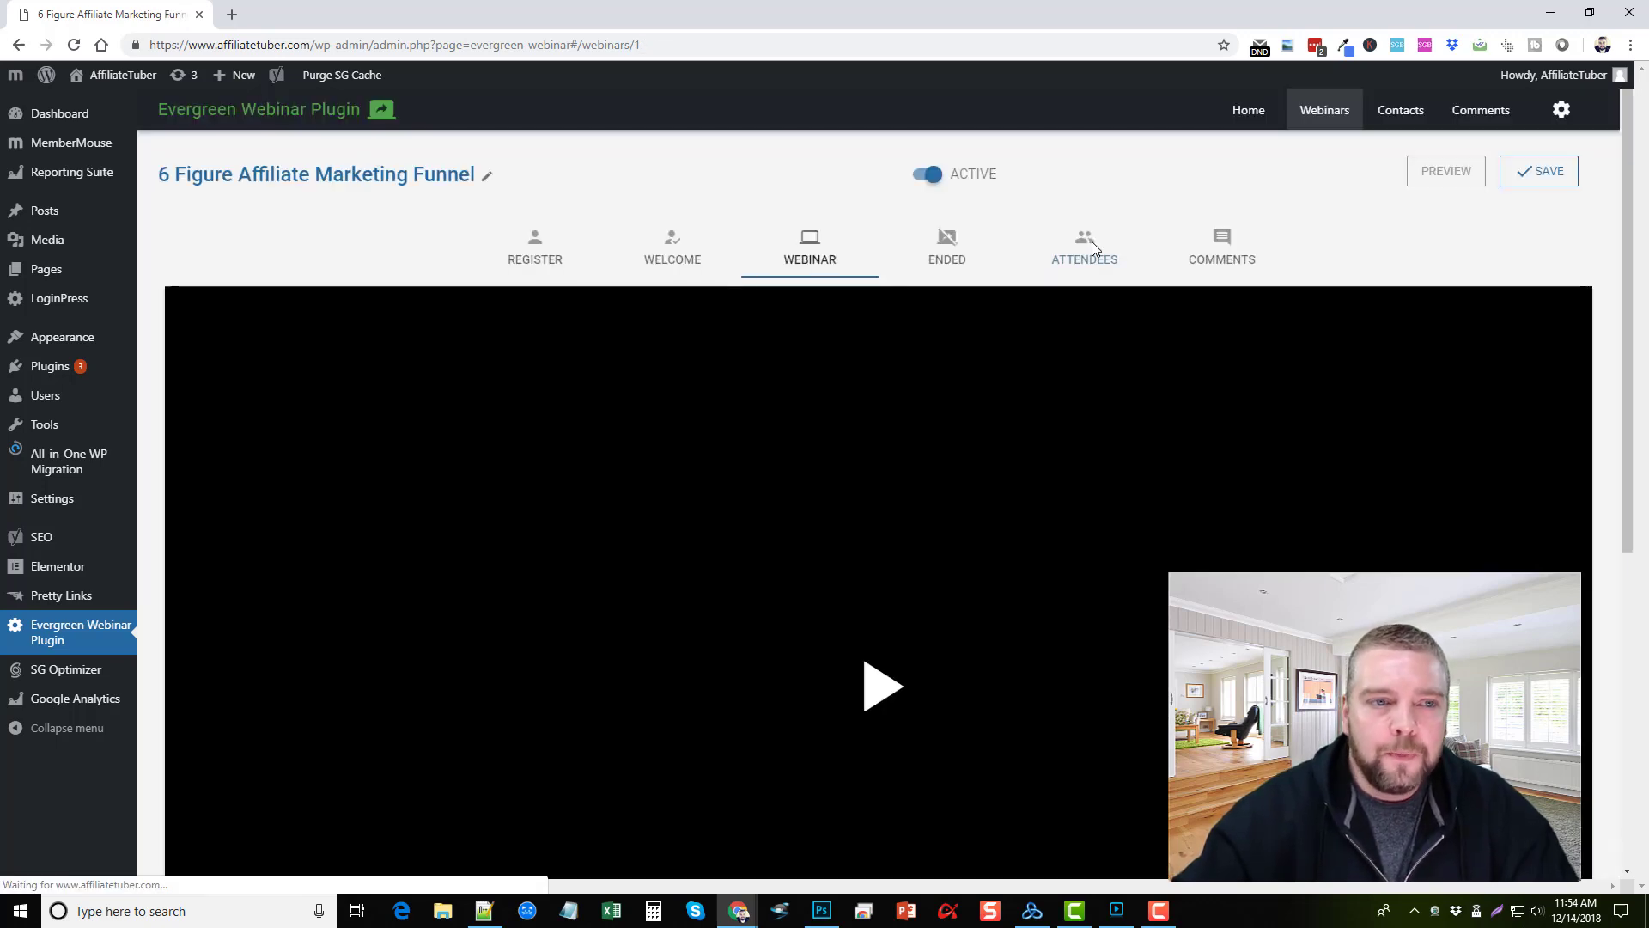
# Check the Ended thank-you page and empty Attendees and Comments lists, then return to Register
pyautogui.click(945, 247)
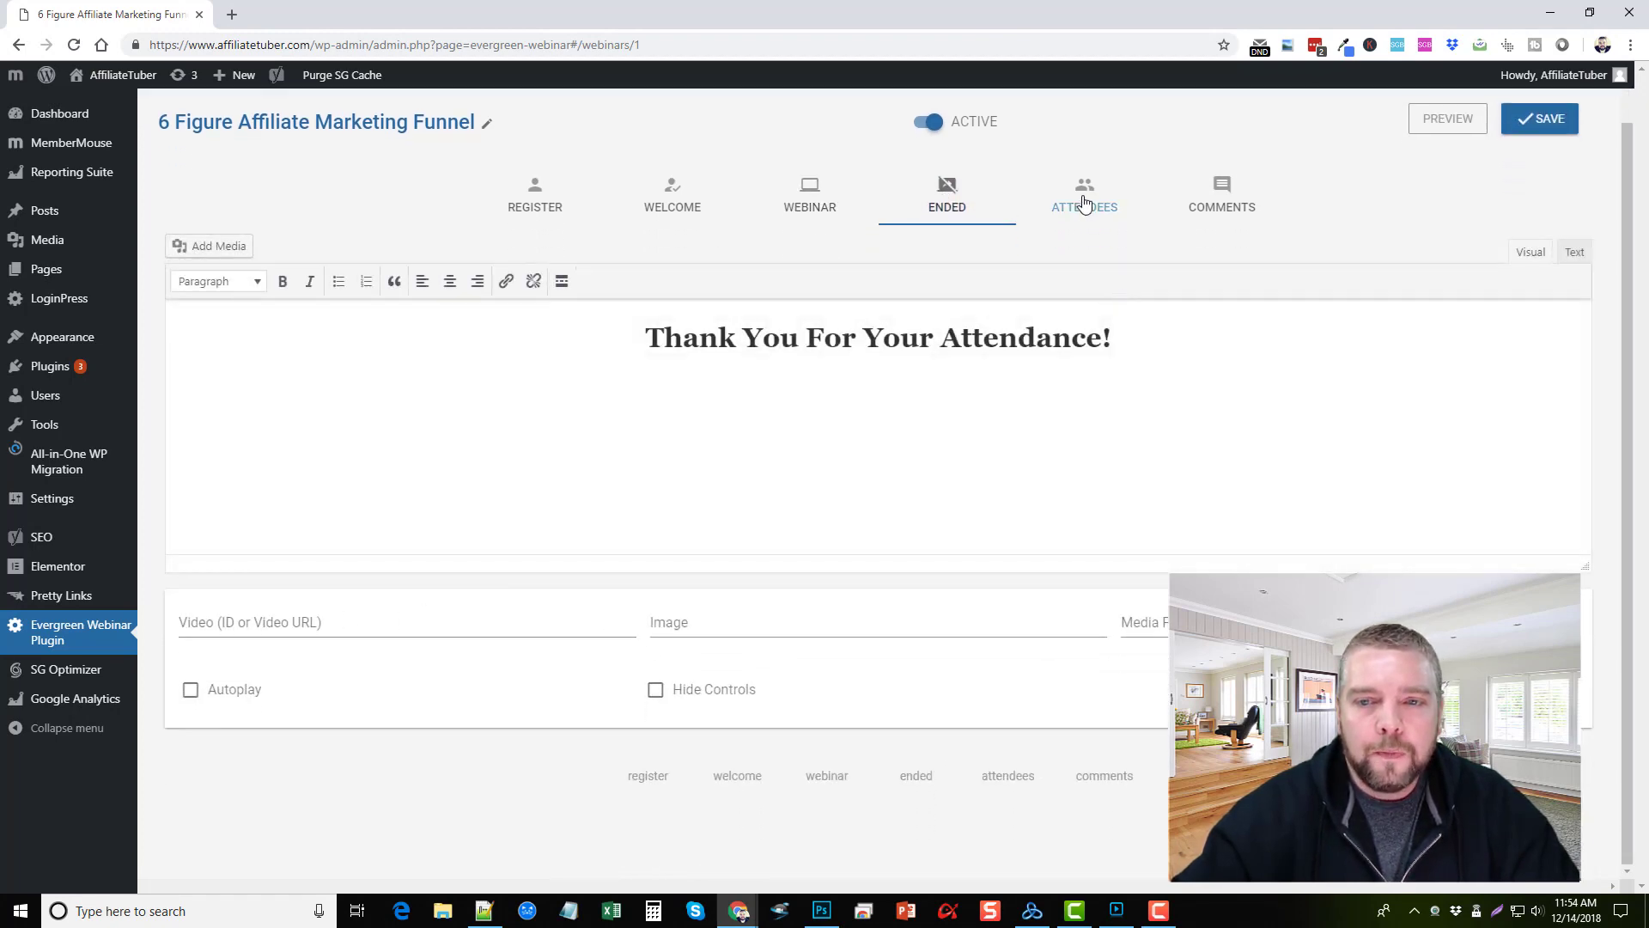
pyautogui.click(1083, 197)
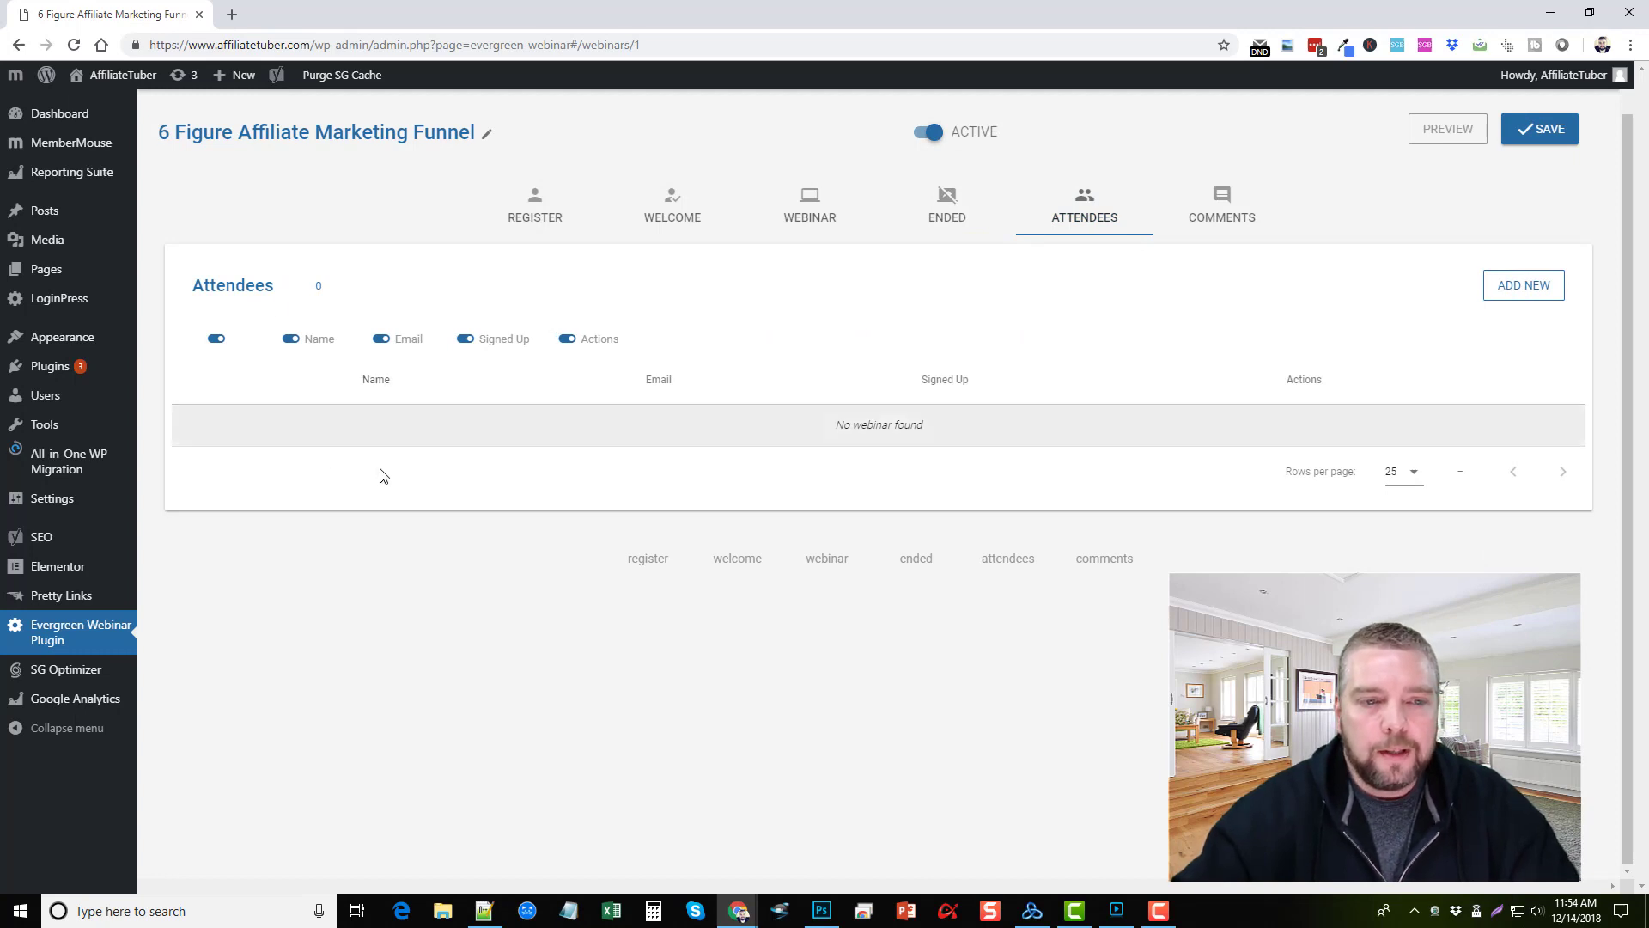
pyautogui.moveTo(754, 432)
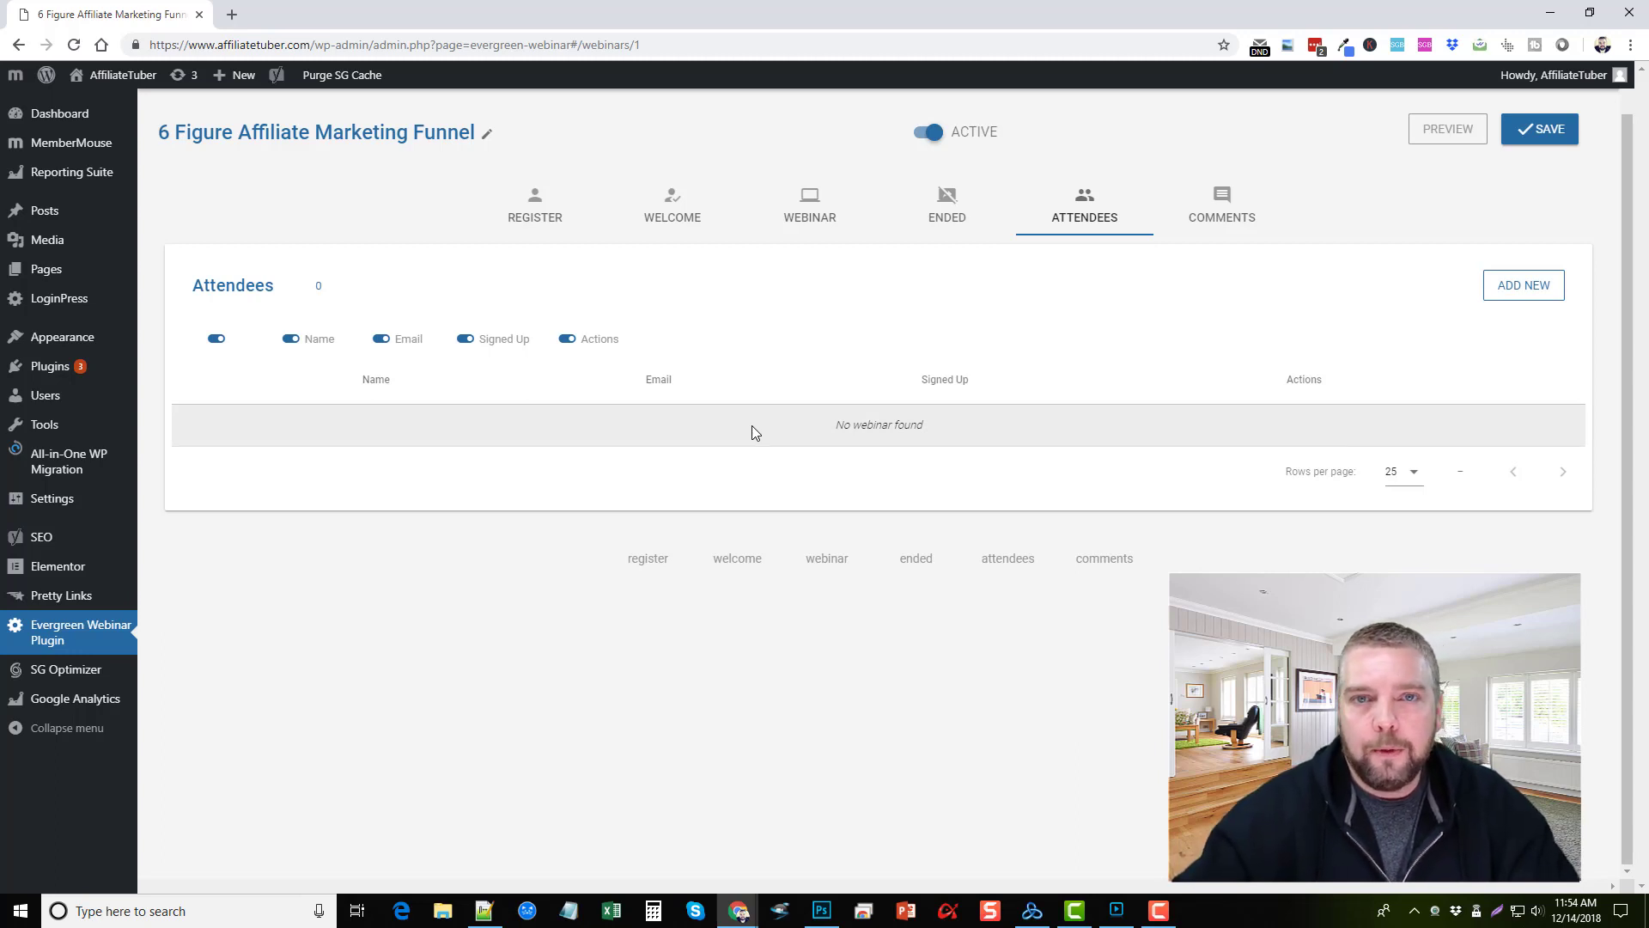
pyautogui.moveTo(1167, 235)
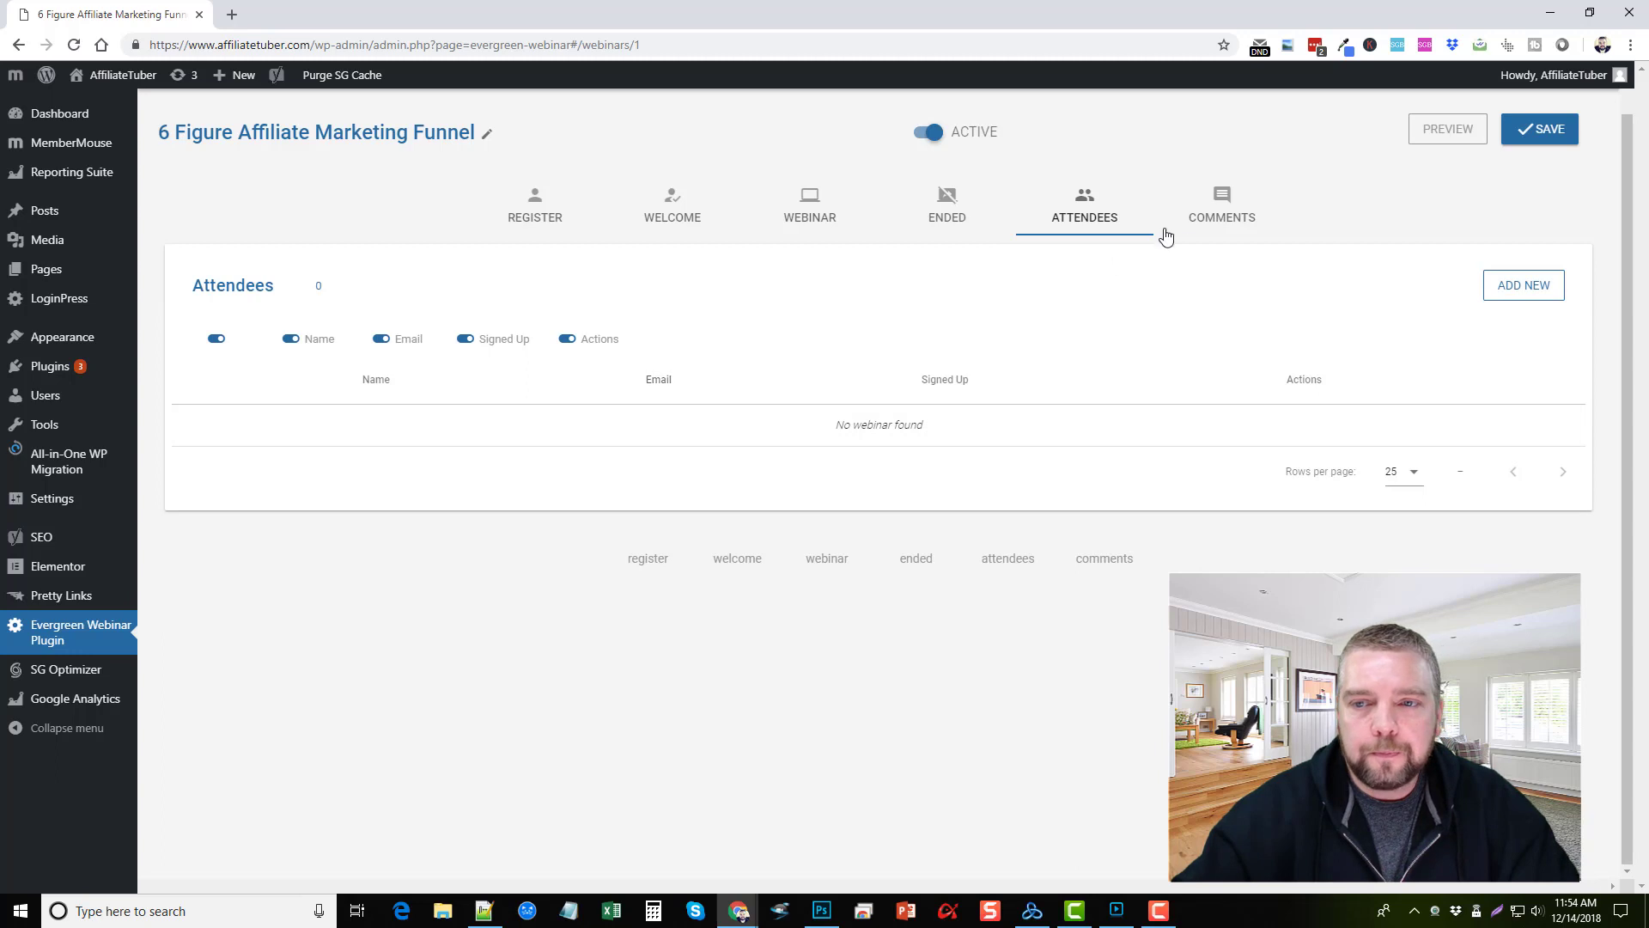
pyautogui.click(1219, 205)
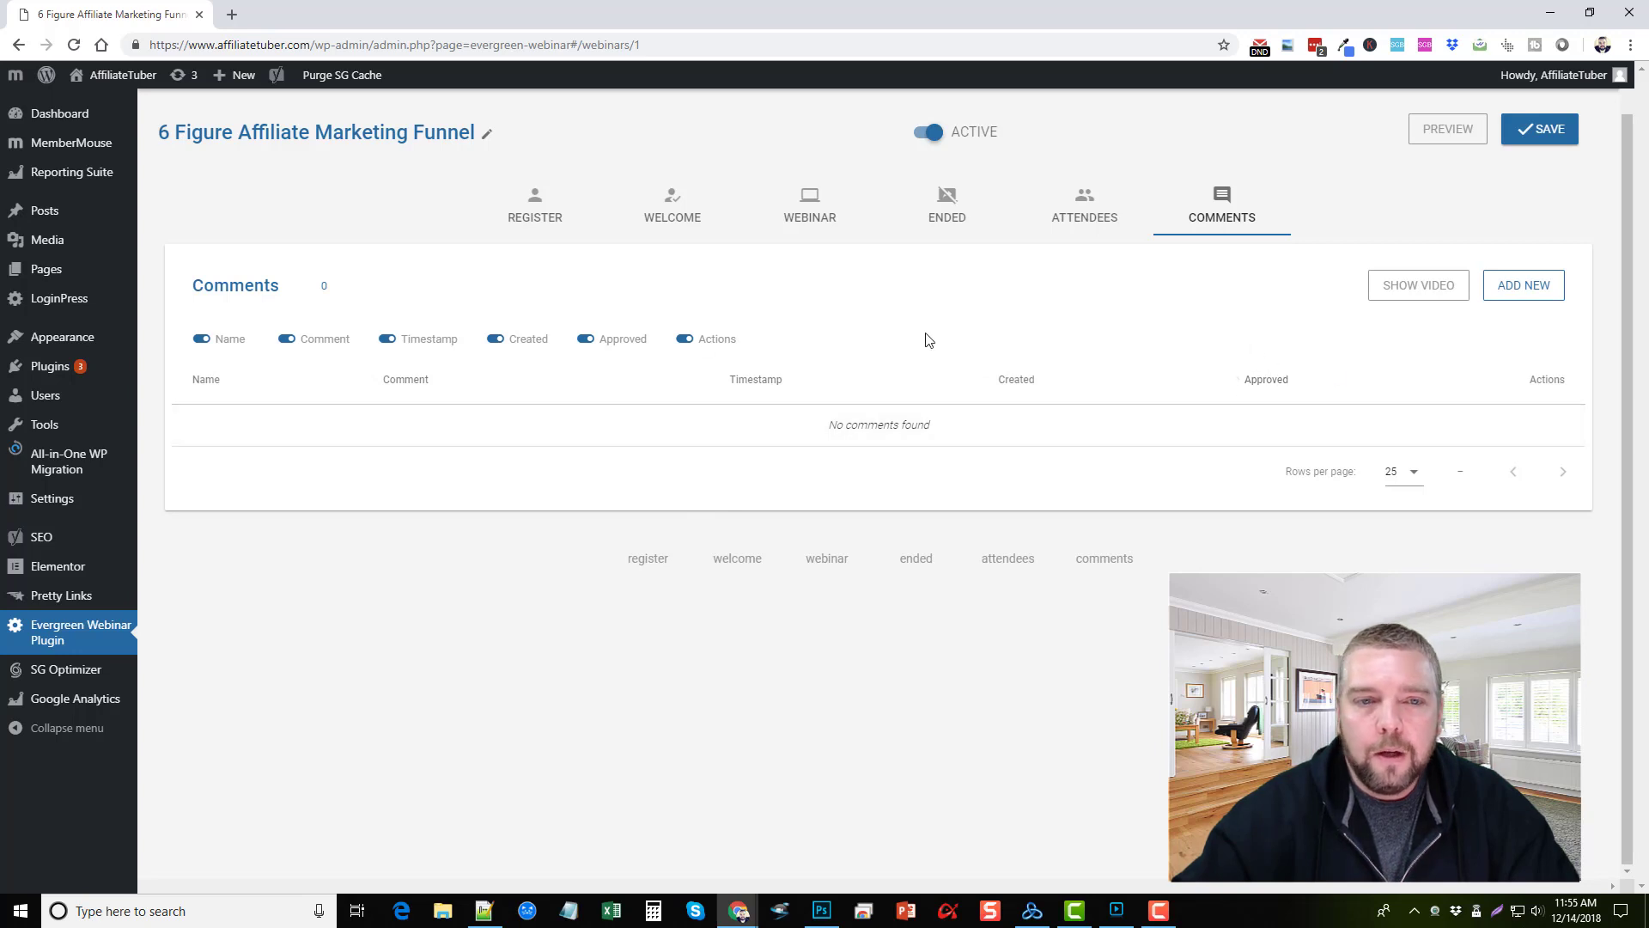
pyautogui.click(534, 200)
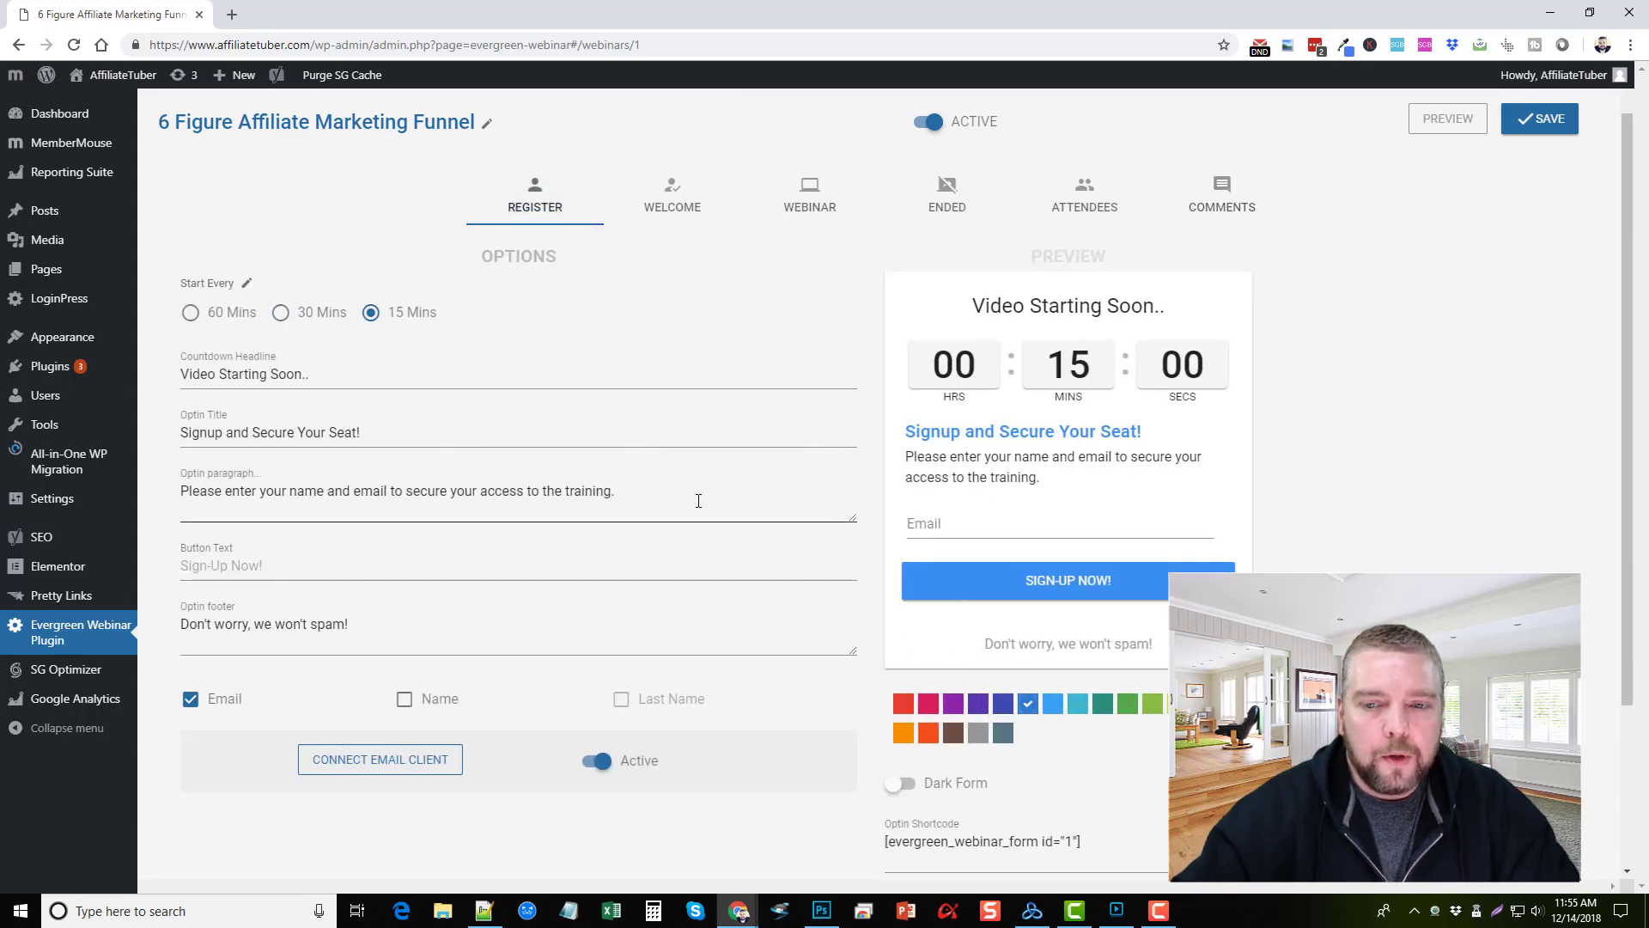